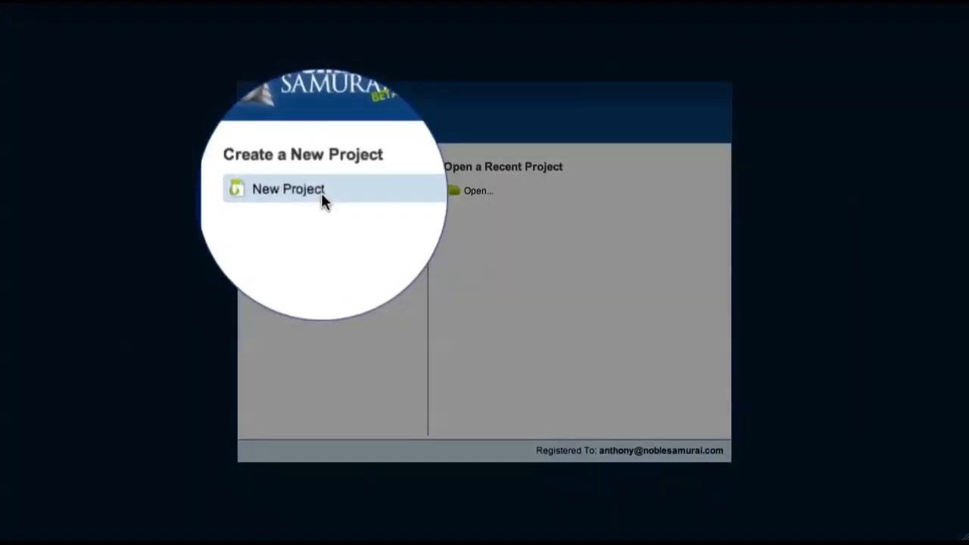
# - Create a new project with keyword photo, saved as photography.dsam
pyautogui.click(287, 187)
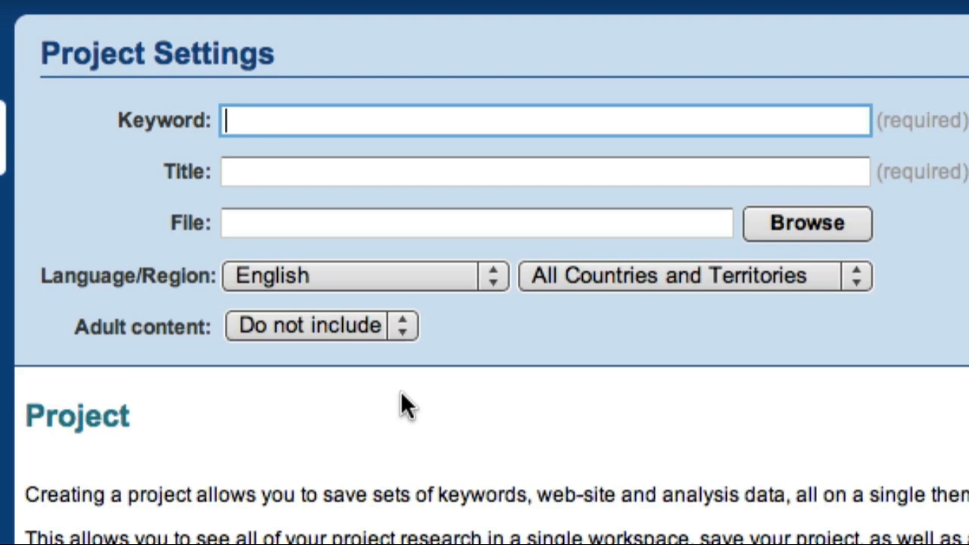
pyautogui.write('photography.dsam')
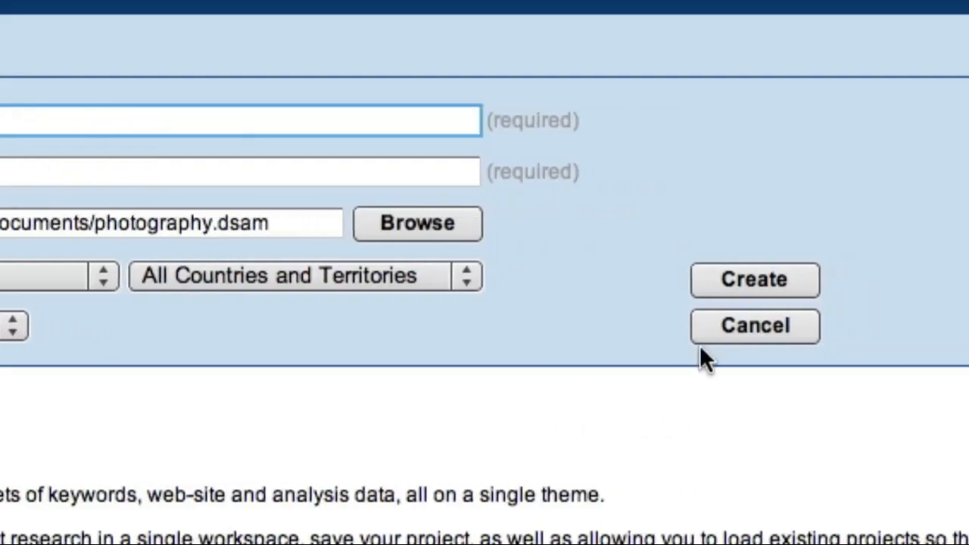
pyautogui.click(754, 279)
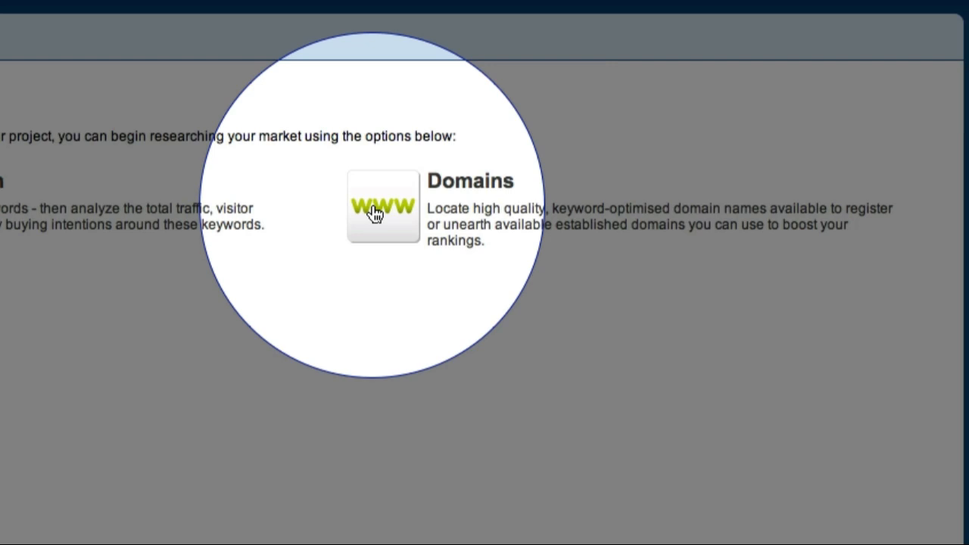
# - Open the Domains tool and enter photography as the seed keyword
pyautogui.click(381, 206)
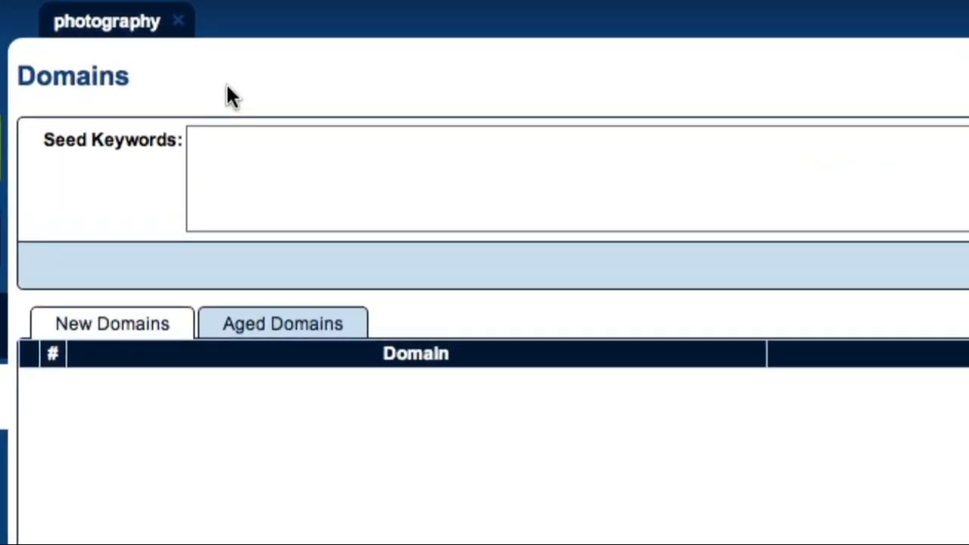
pyautogui.click(220, 144)
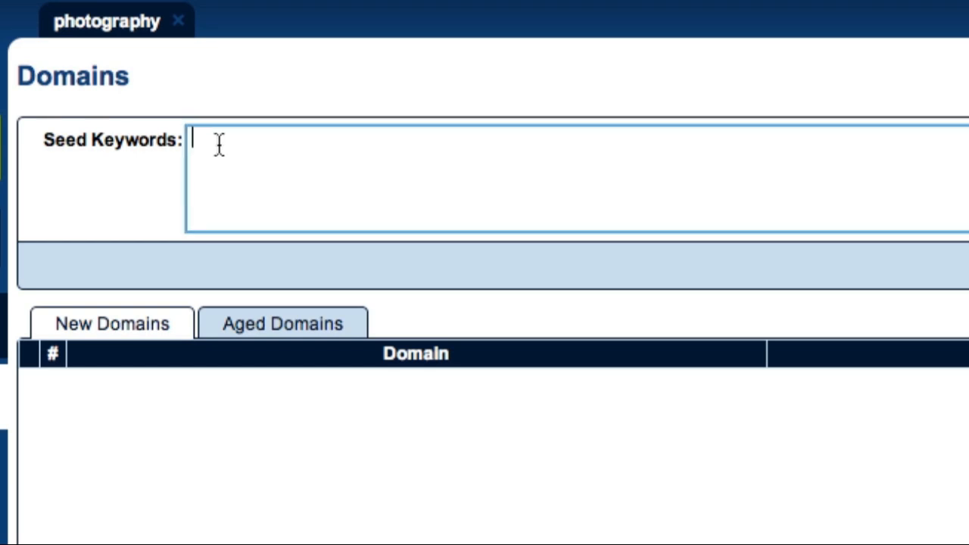
pyautogui.write('photography')
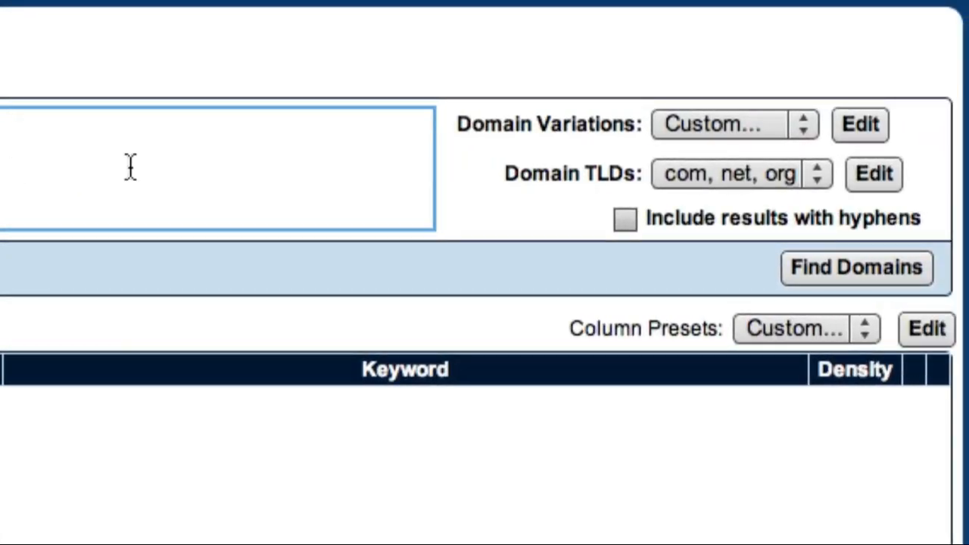
pyautogui.moveTo(427, 164)
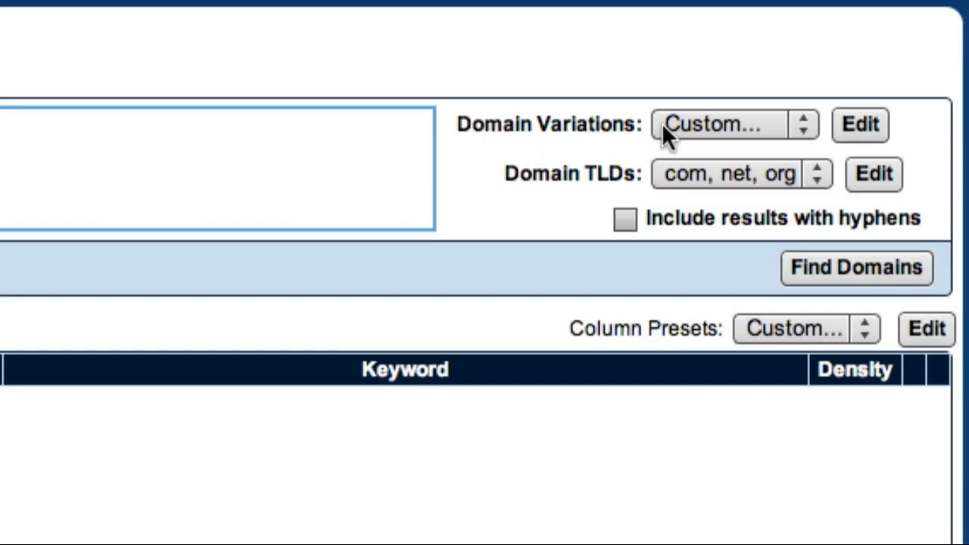
pyautogui.moveTo(805, 133)
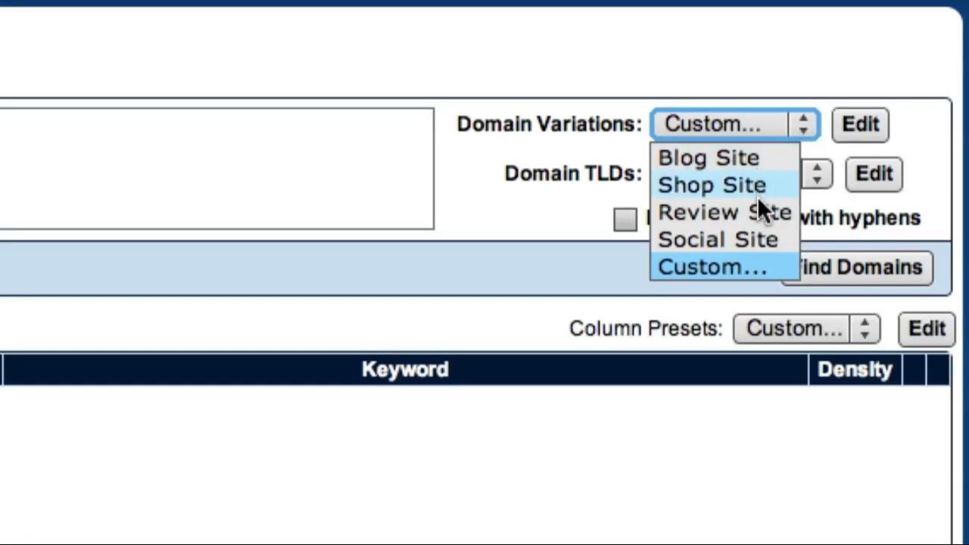
pyautogui.moveTo(757, 220)
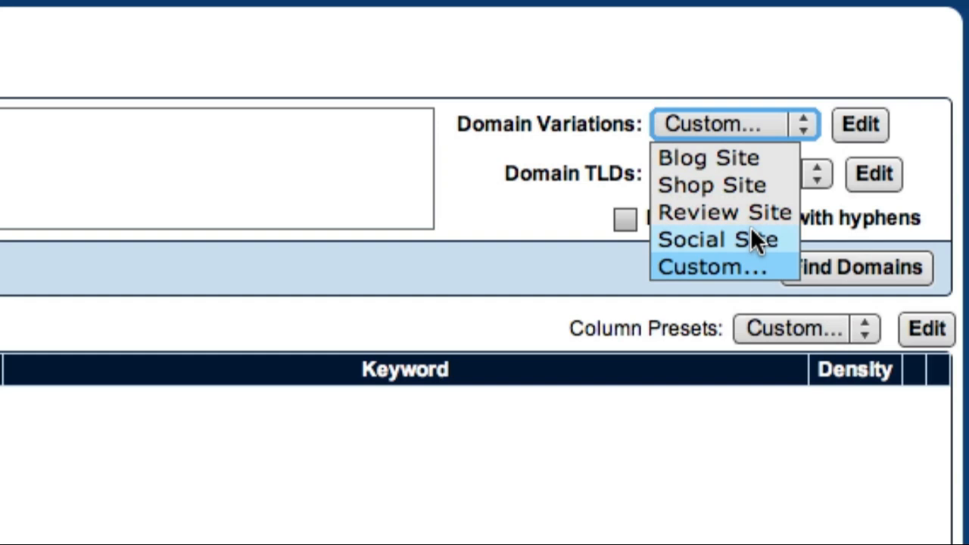
pyautogui.moveTo(749, 159)
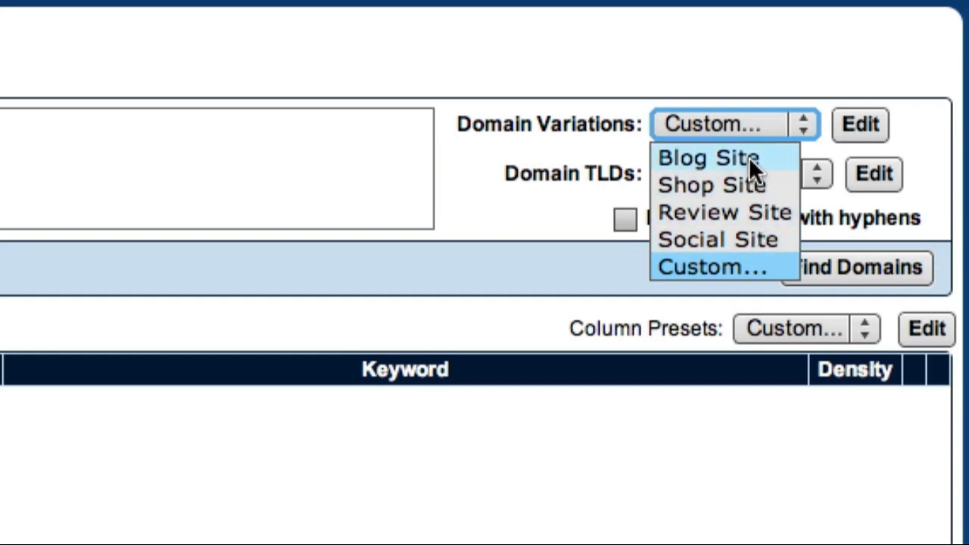
# - Choose the Blog Site preset for domain variations
pyautogui.click(708, 157)
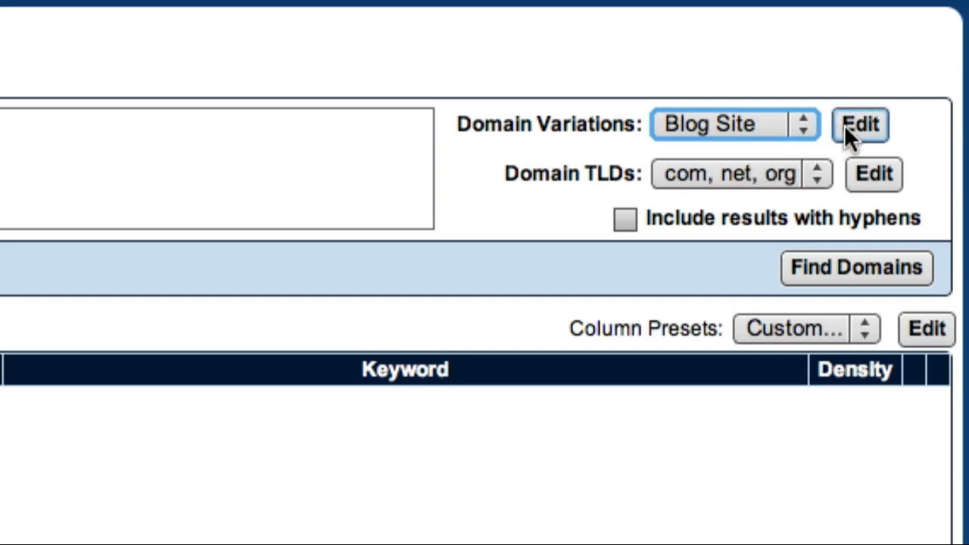
# - Edit the Blog Site variations: remove the e prefix and add hub as a suffix
pyautogui.click(860, 124)
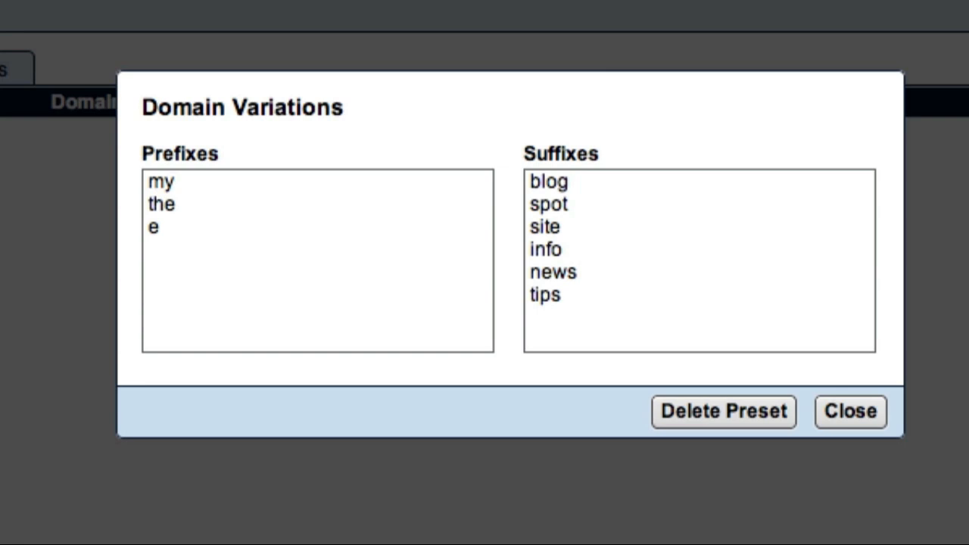
pyautogui.moveTo(382, 159)
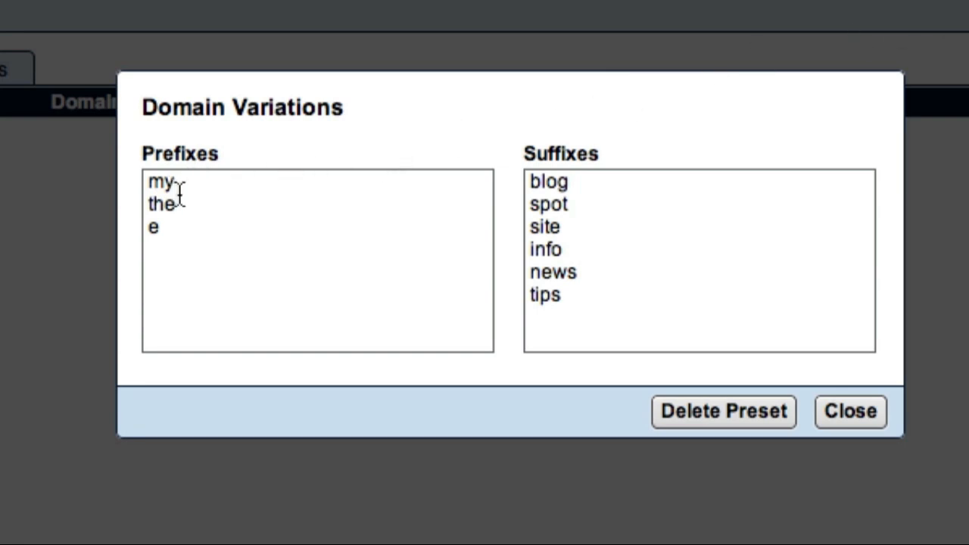
pyautogui.moveTo(178, 230)
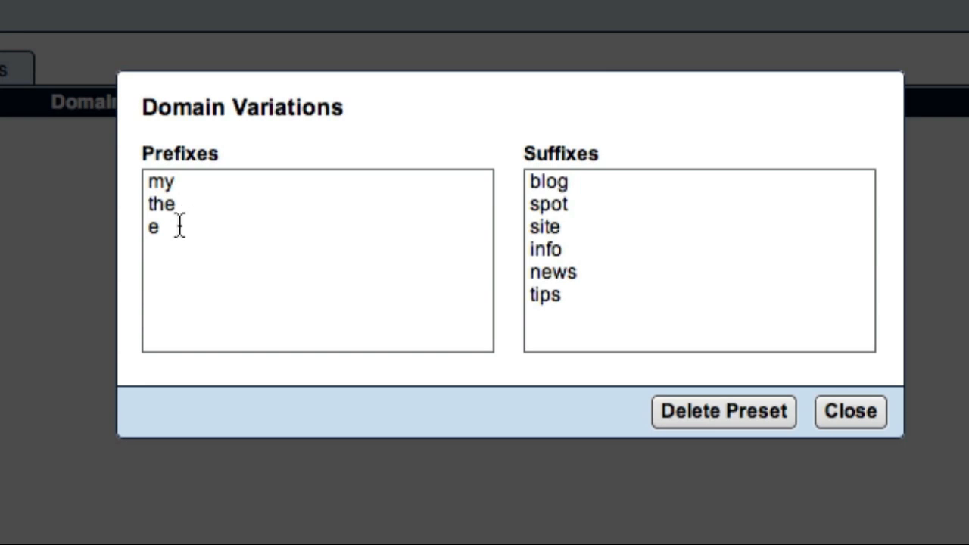
pyautogui.moveTo(587, 174)
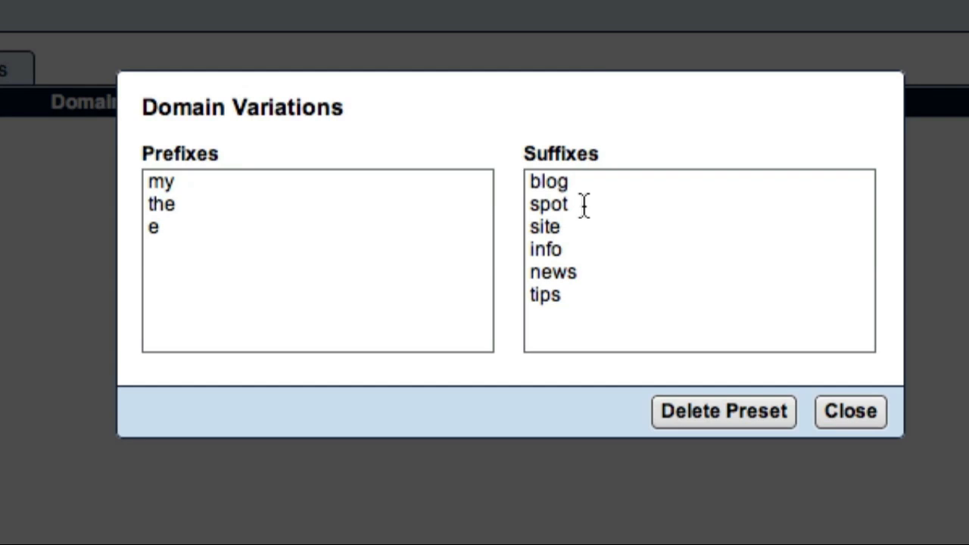
pyautogui.moveTo(583, 242)
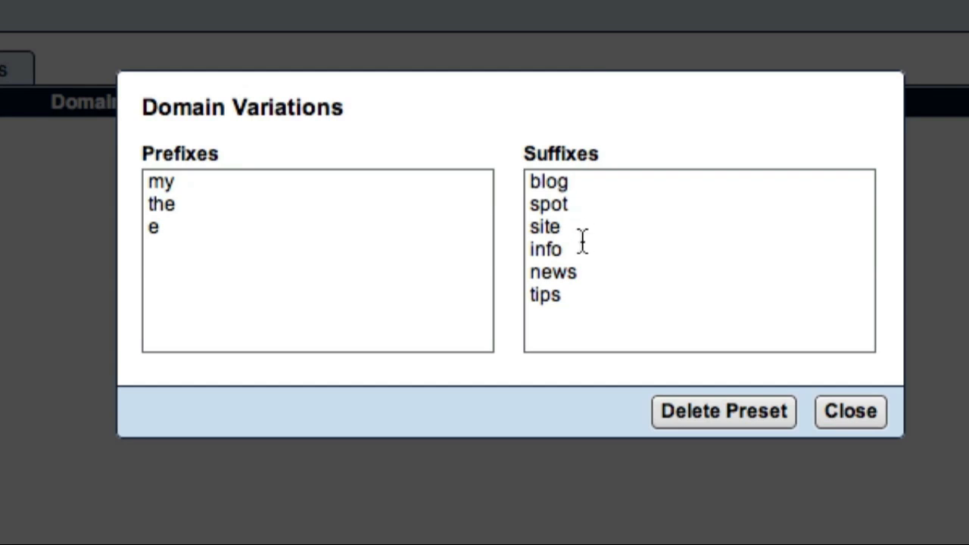
pyautogui.moveTo(563, 314)
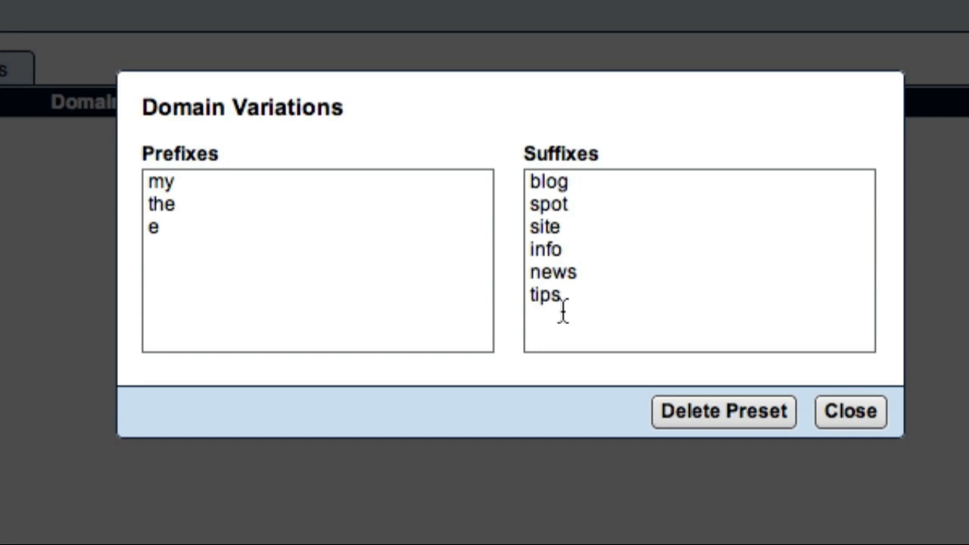
pyautogui.moveTo(293, 258)
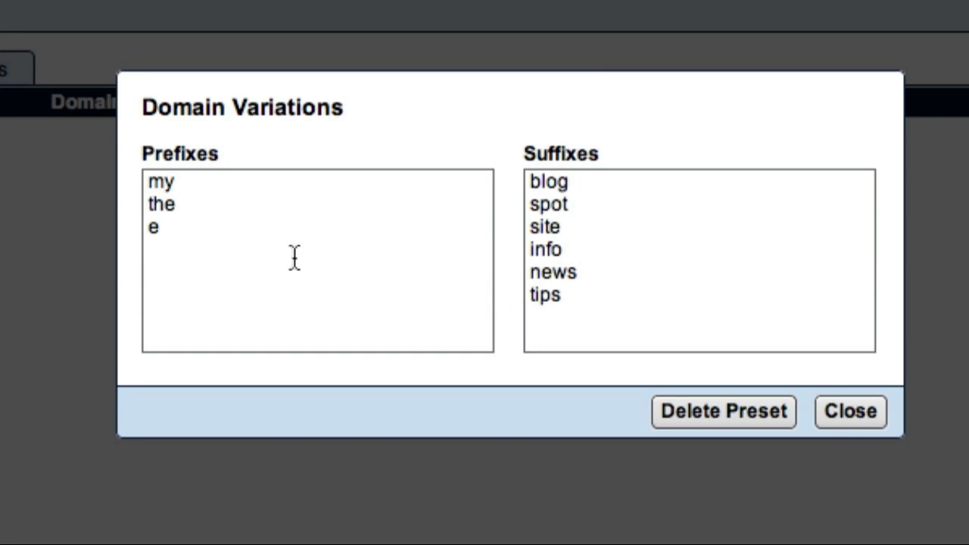
pyautogui.click(174, 227)
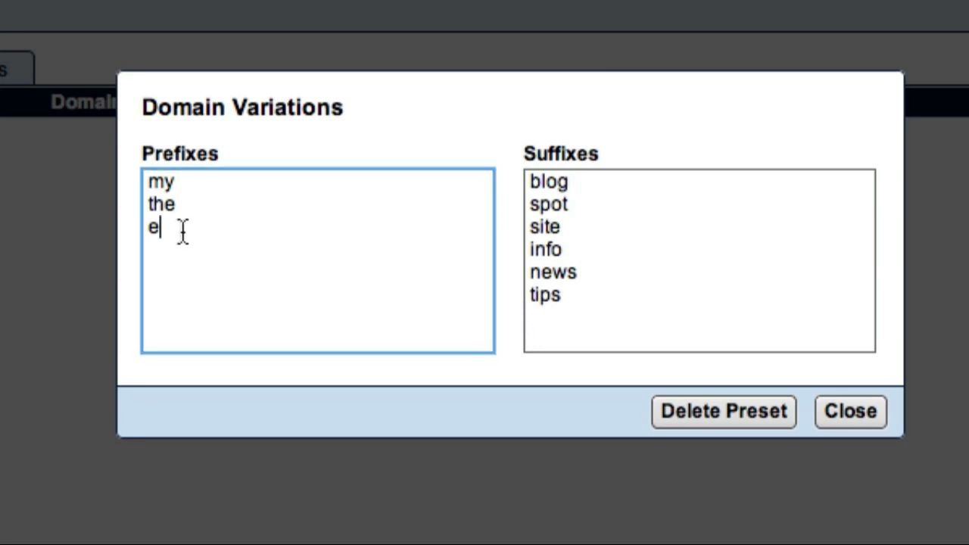
pyautogui.press('backspace')
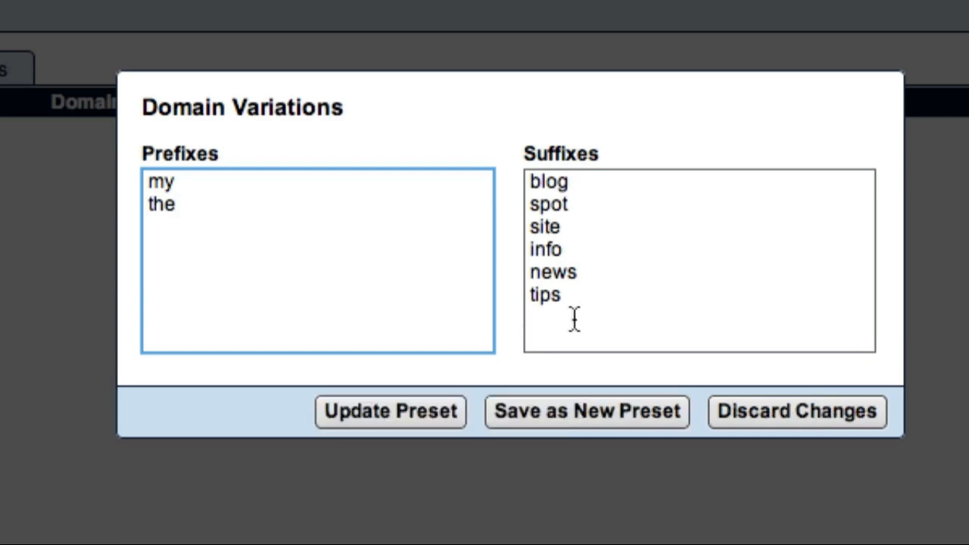
pyautogui.click(575, 318)
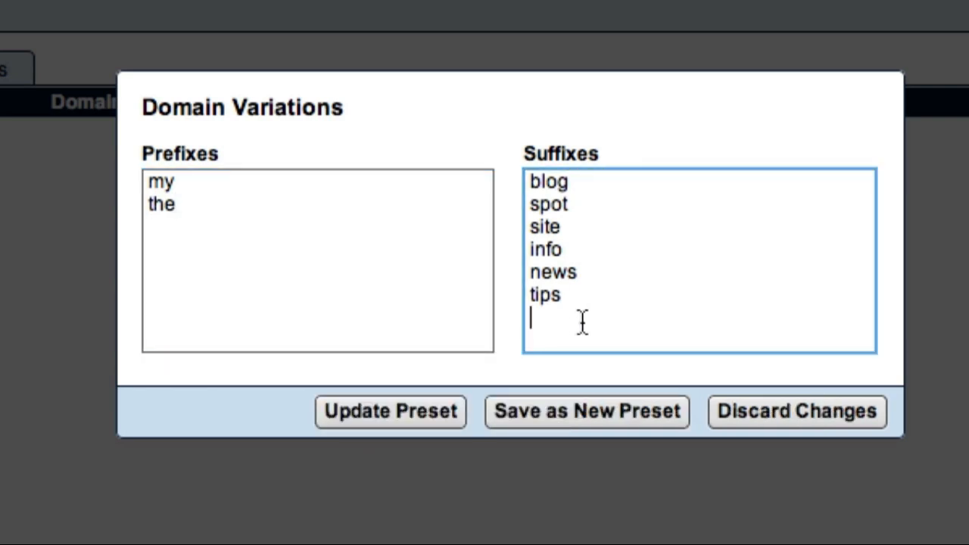
pyautogui.write('hub')
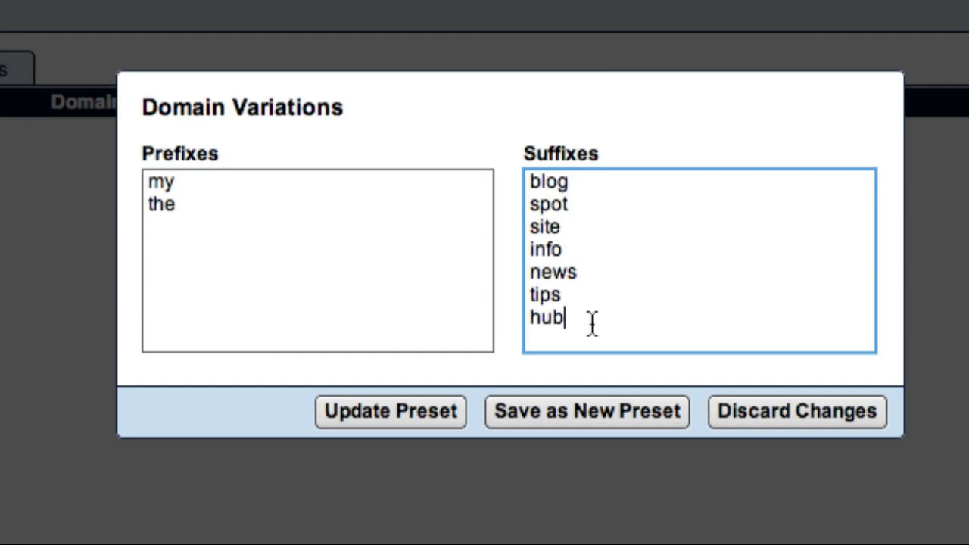
pyautogui.moveTo(588, 412)
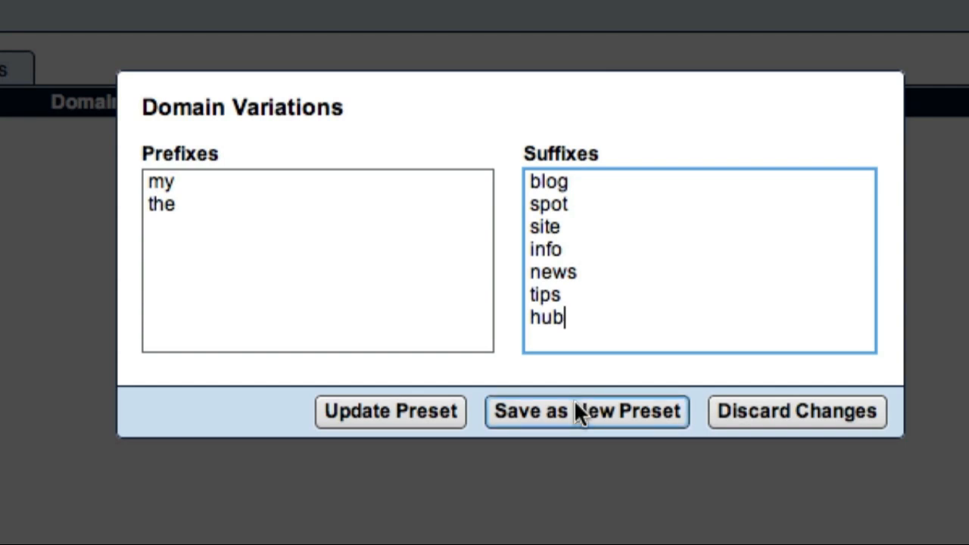
# - Save the edited variations as a new preset titled My Favorites
pyautogui.click(587, 412)
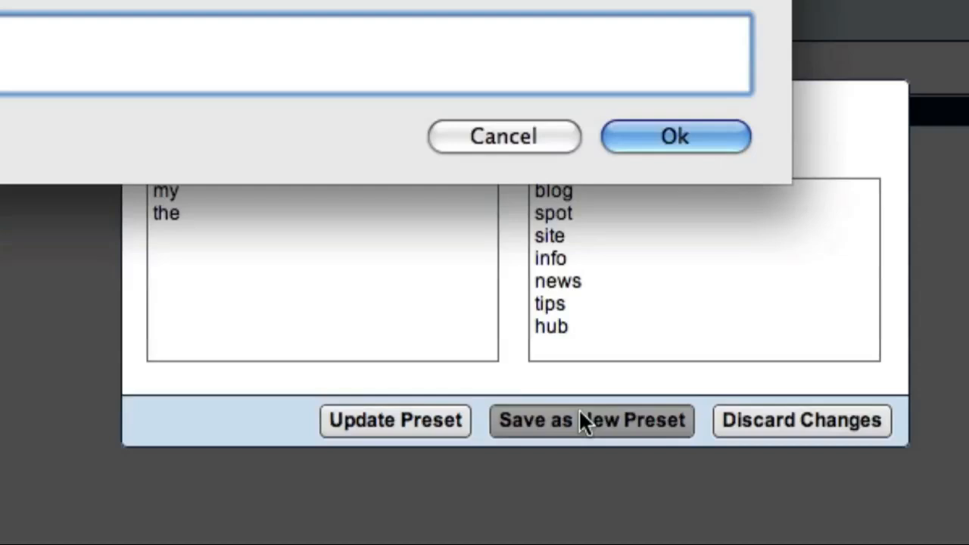
pyautogui.click(592, 421)
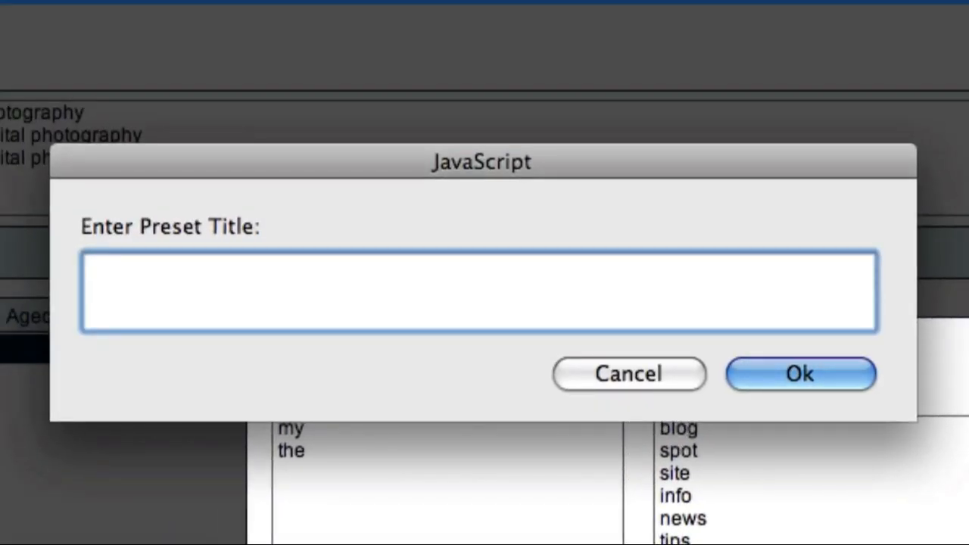
pyautogui.write('My')
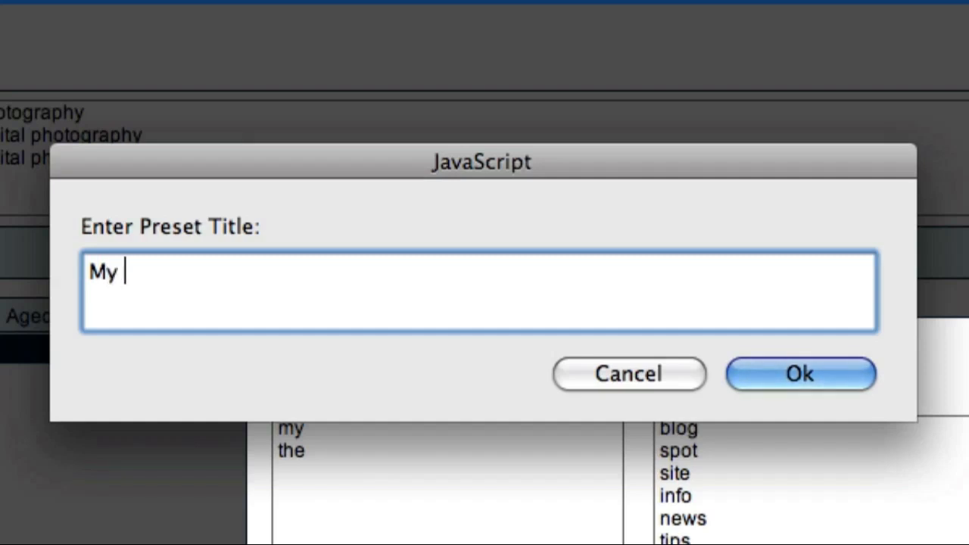
pyautogui.write('Favorites')
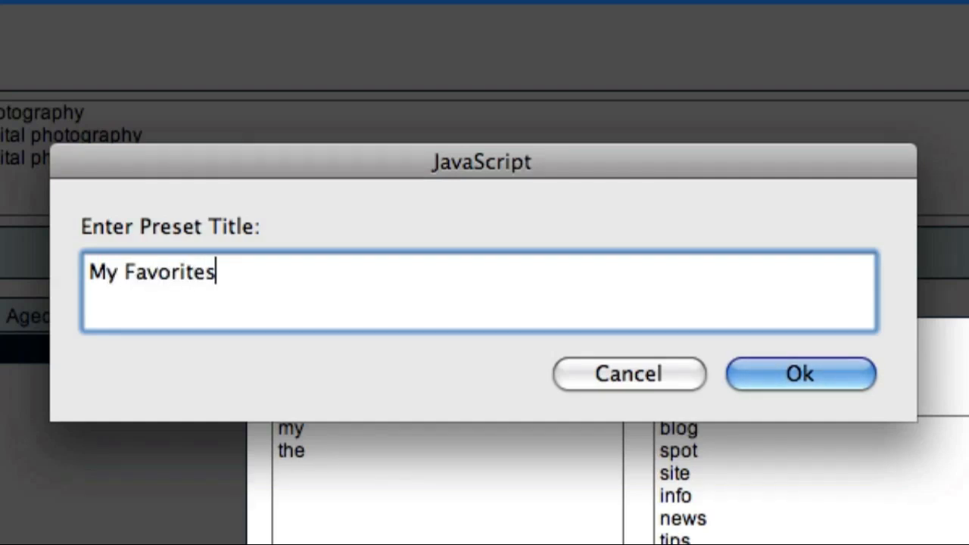
pyautogui.moveTo(881, 481)
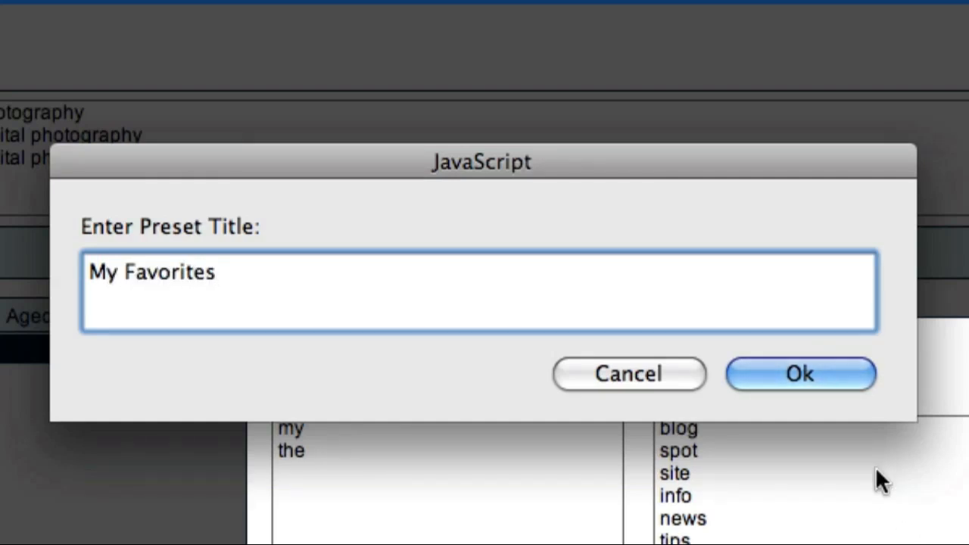
pyautogui.click(800, 372)
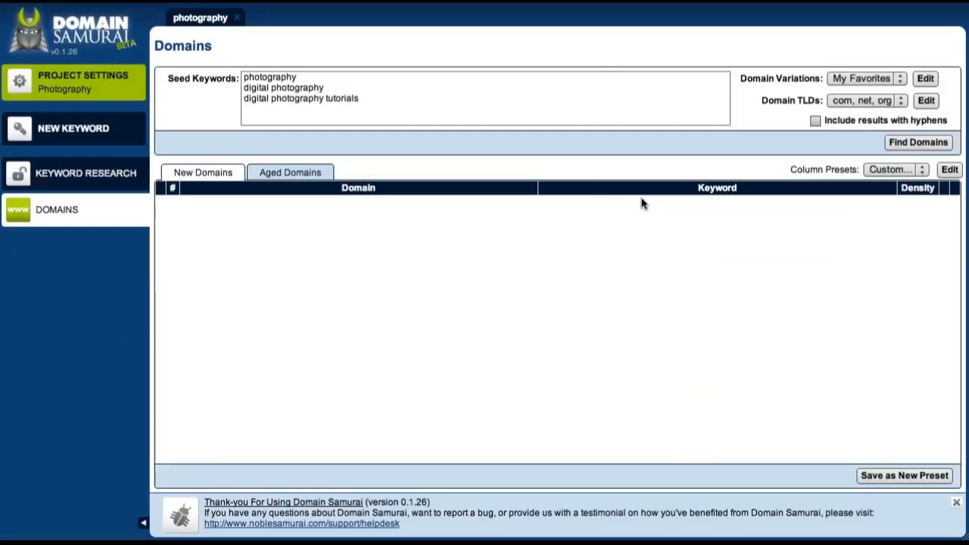
pyautogui.moveTo(384, 92)
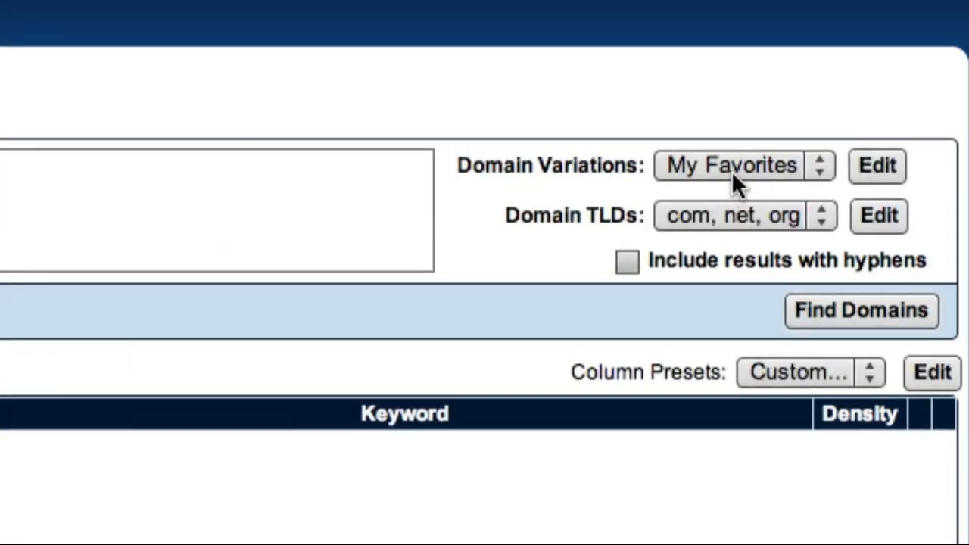
pyautogui.moveTo(726, 194)
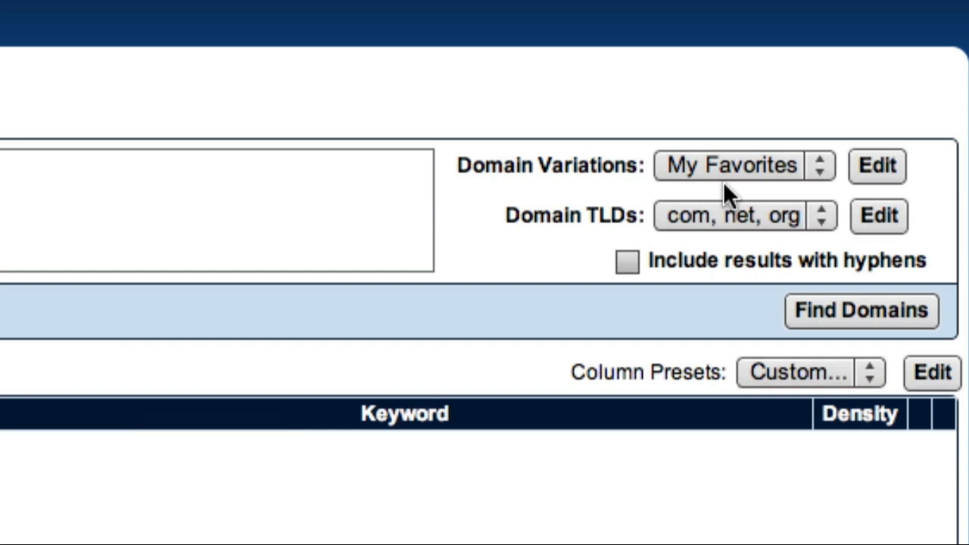
pyautogui.moveTo(735, 200)
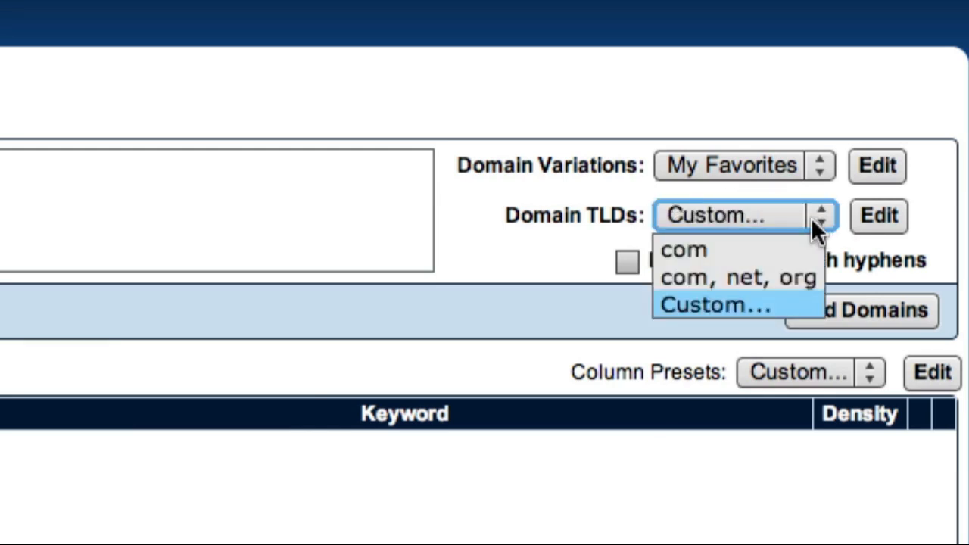
pyautogui.moveTo(795, 250)
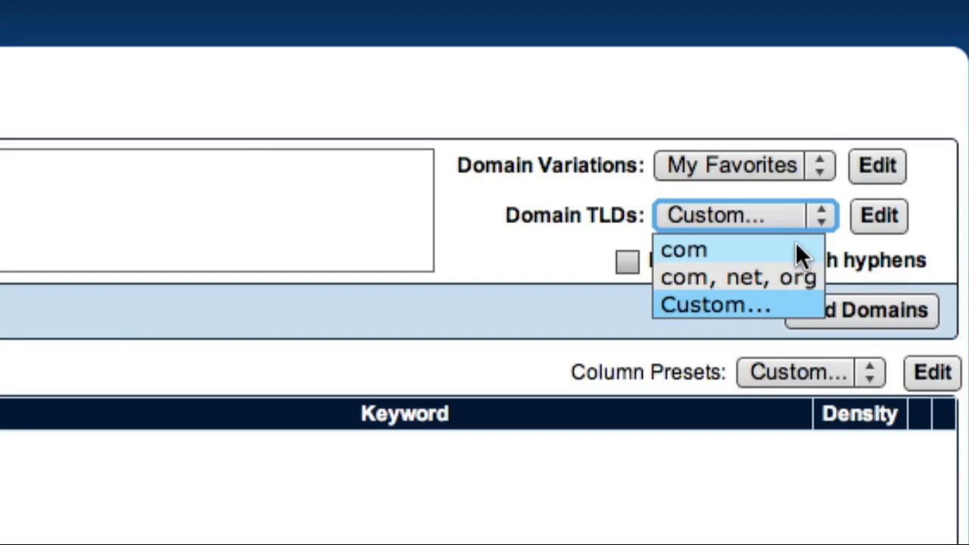
pyautogui.moveTo(795, 278)
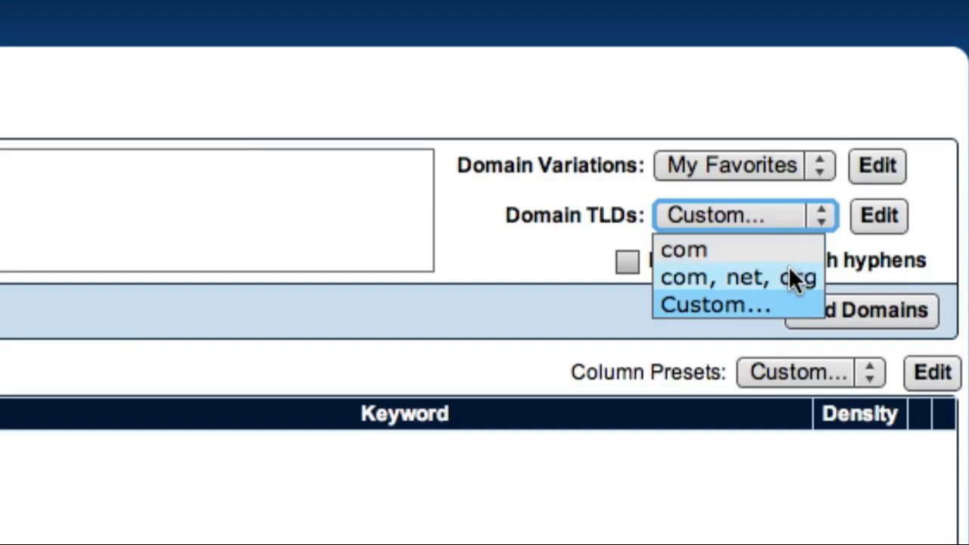
pyautogui.moveTo(790, 306)
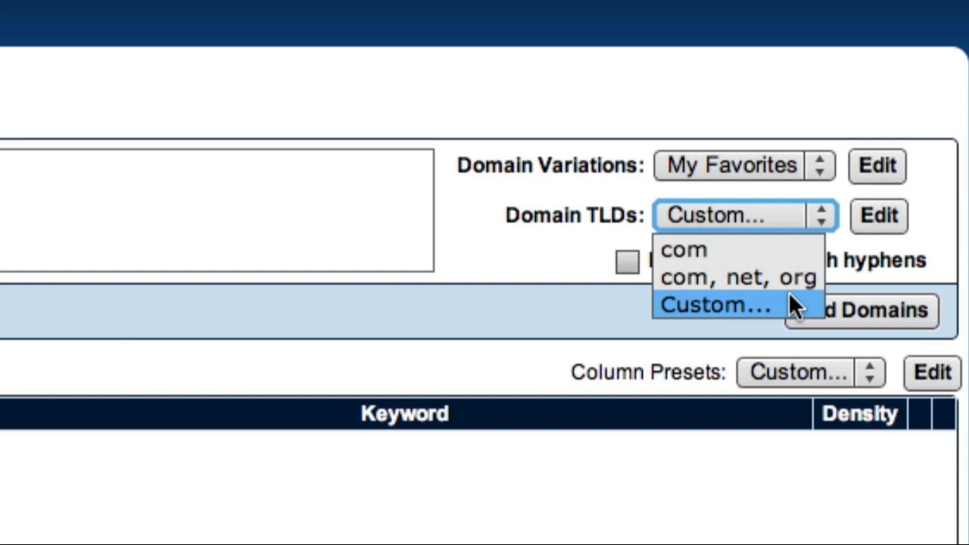
pyautogui.moveTo(787, 314)
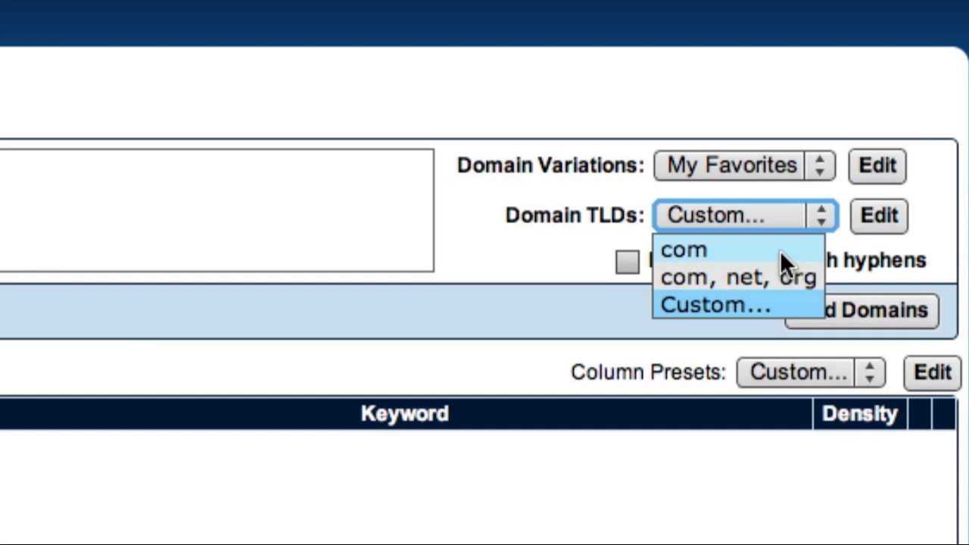
# - Restrict the TLDs to com only and include results with hyphens
pyautogui.click(685, 250)
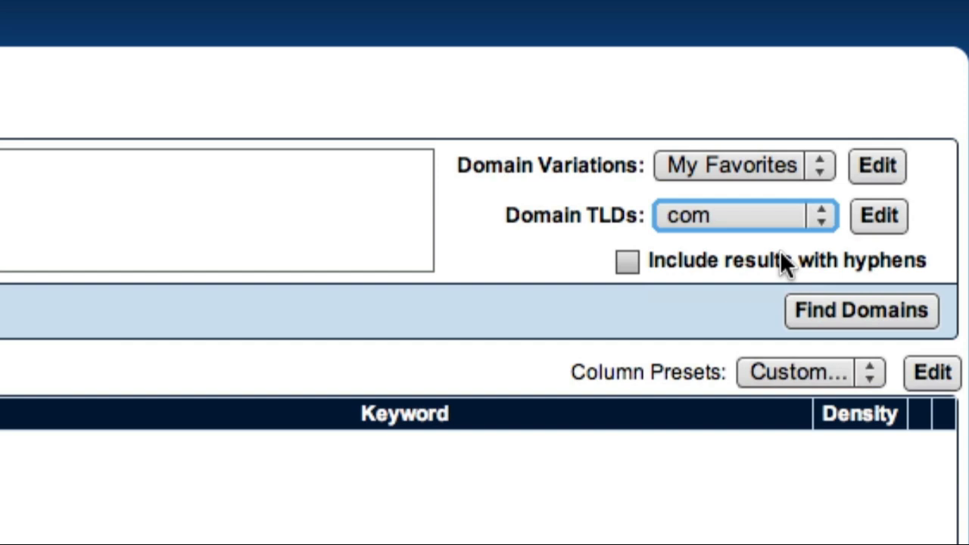
pyautogui.moveTo(784, 175)
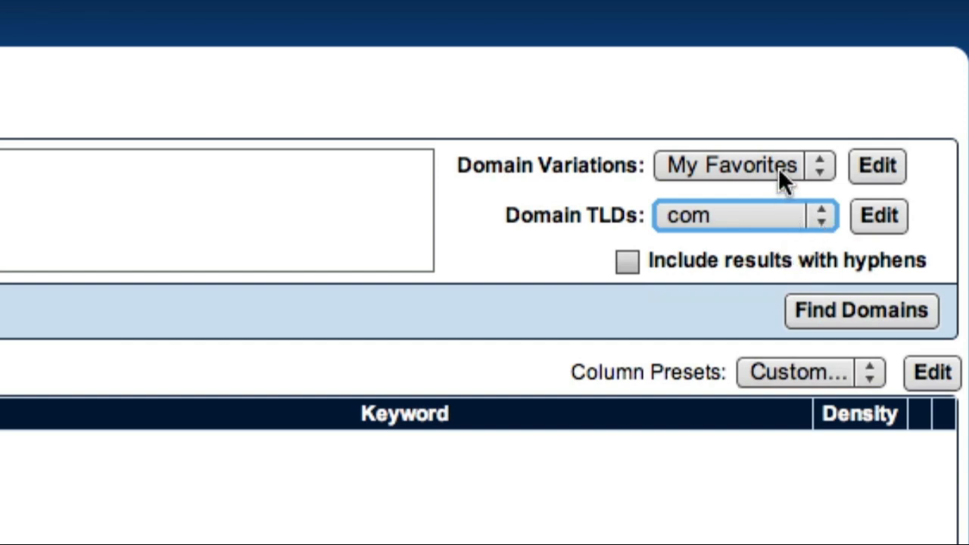
pyautogui.moveTo(776, 221)
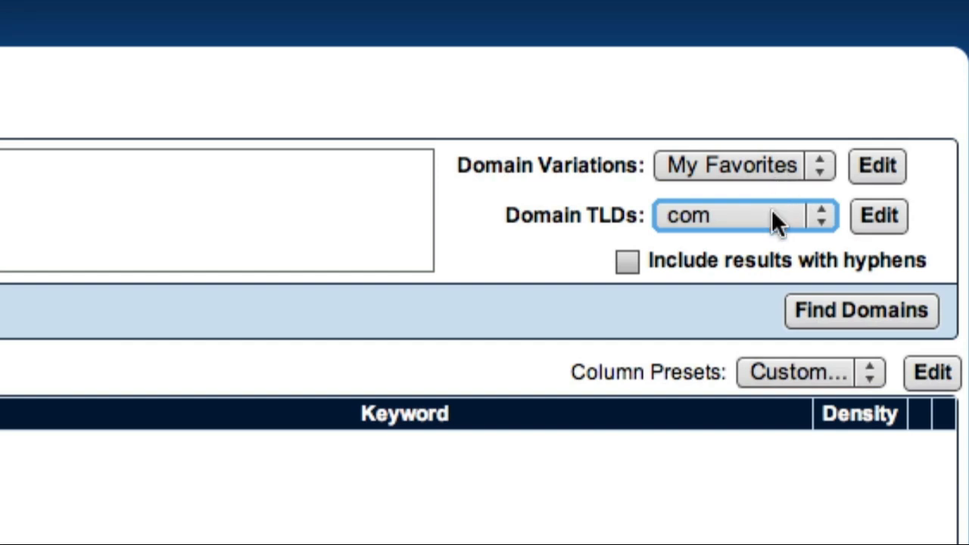
pyautogui.moveTo(730, 241)
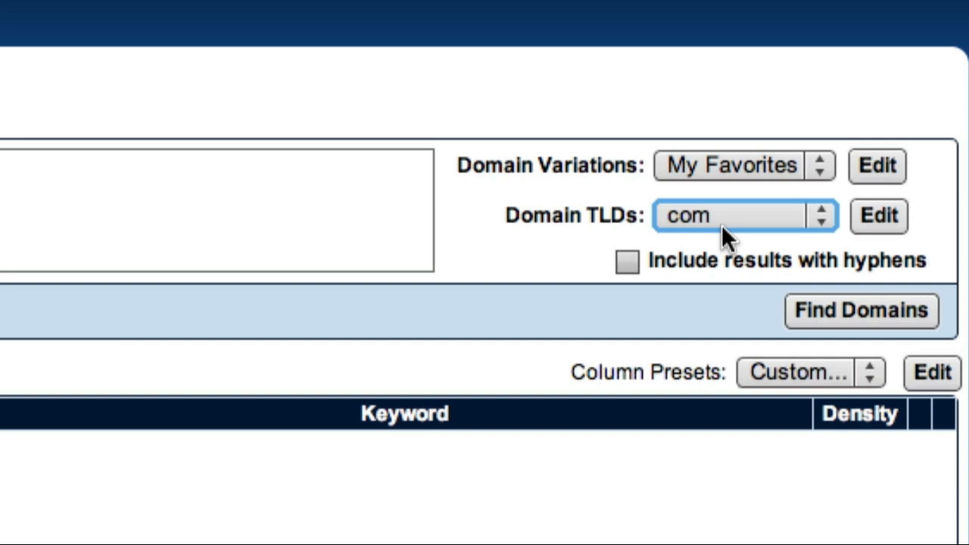
pyautogui.click(627, 261)
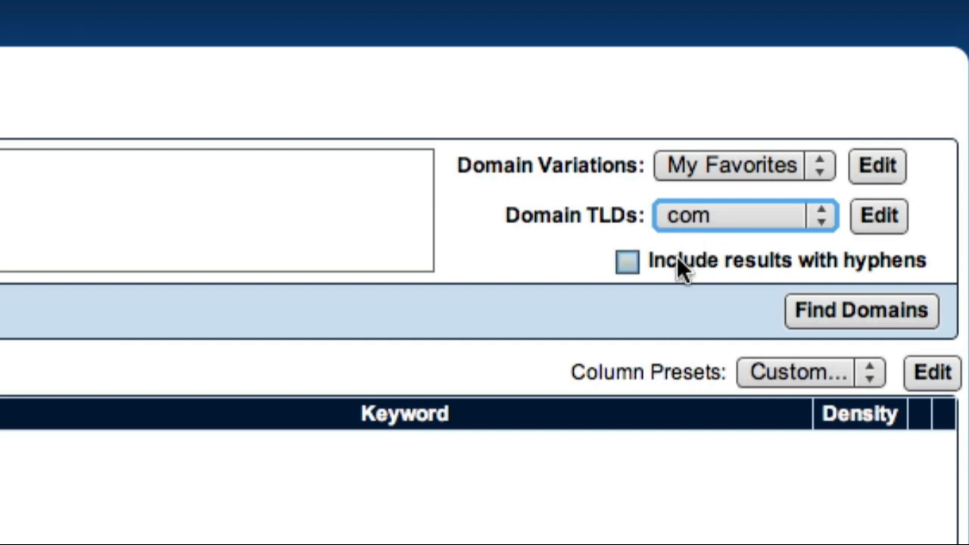
pyautogui.moveTo(636, 273)
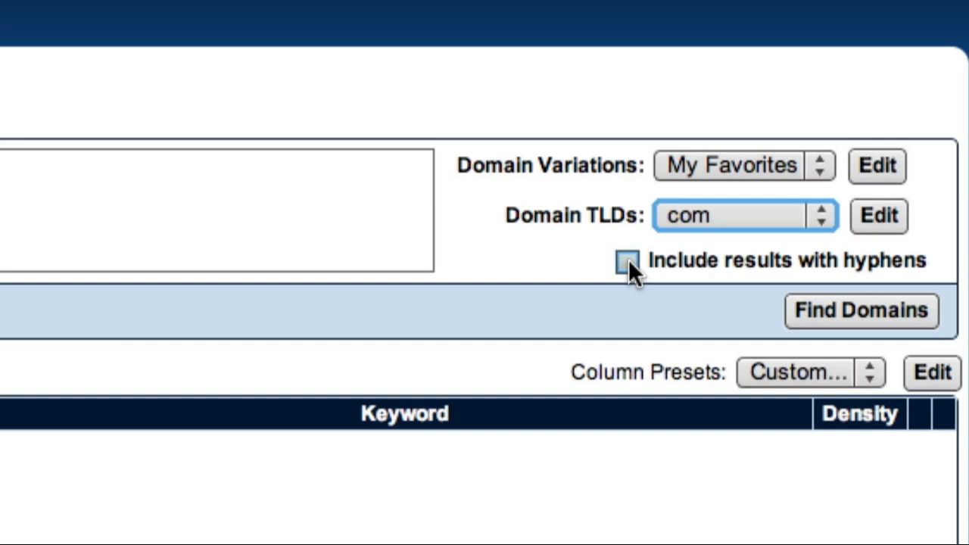
pyautogui.click(630, 261)
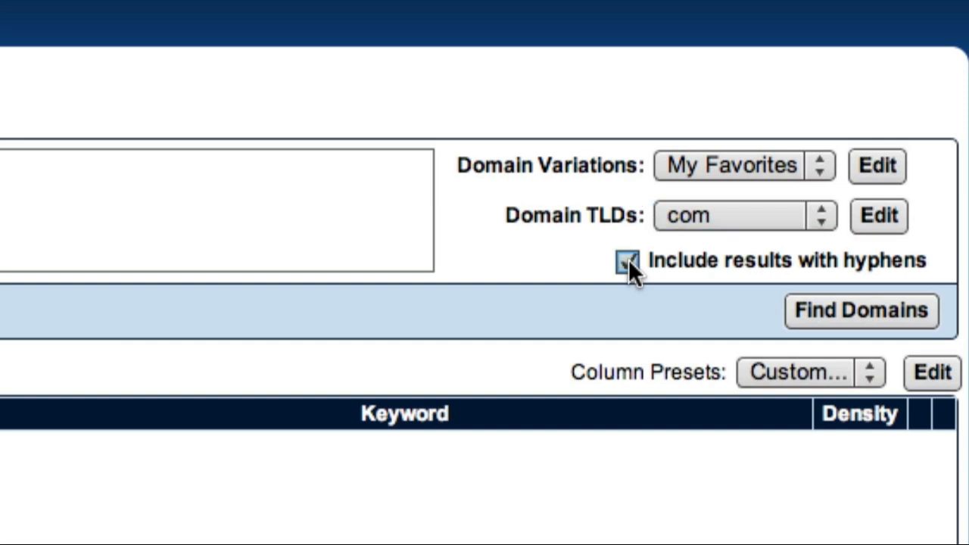
pyautogui.click(627, 260)
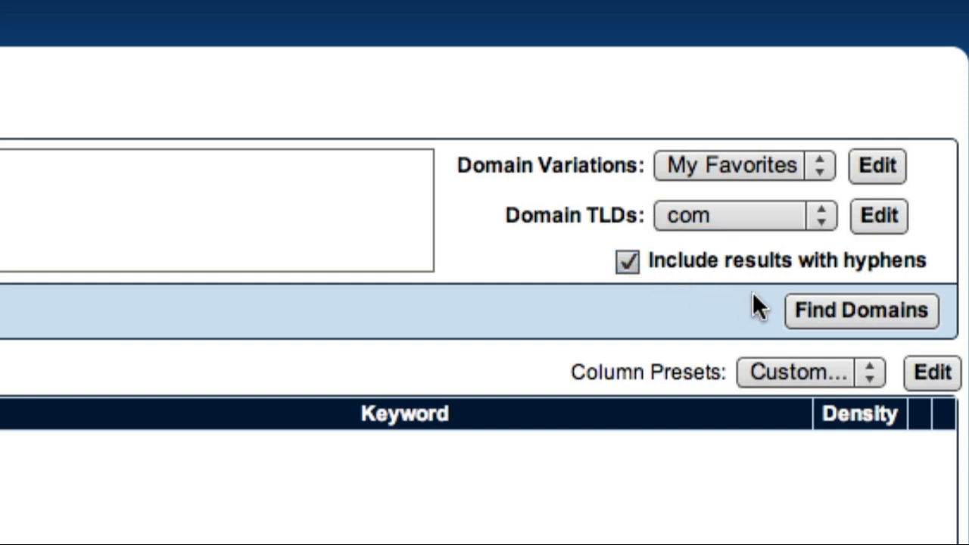
# - Run Find Domains and rank the photography .com suggestions by density
pyautogui.click(860, 310)
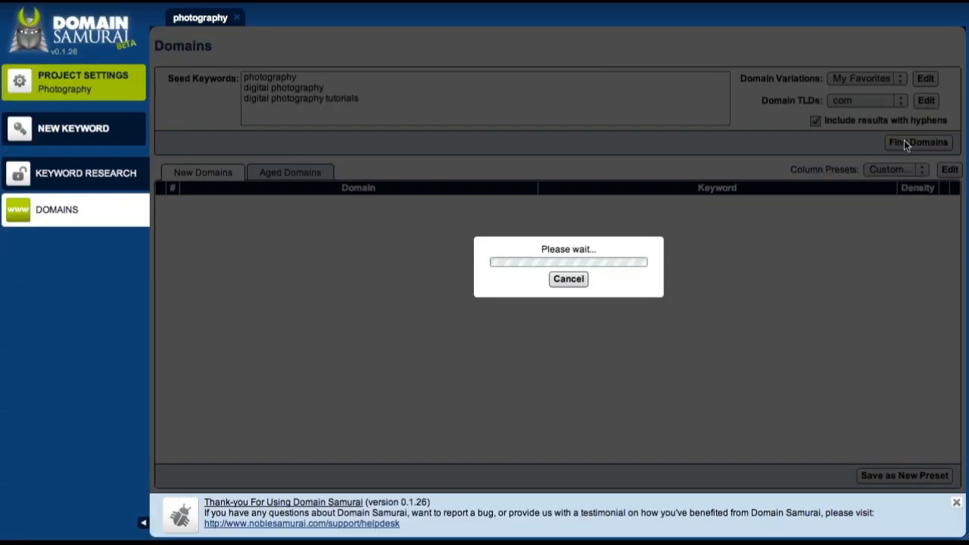
pyautogui.click(918, 143)
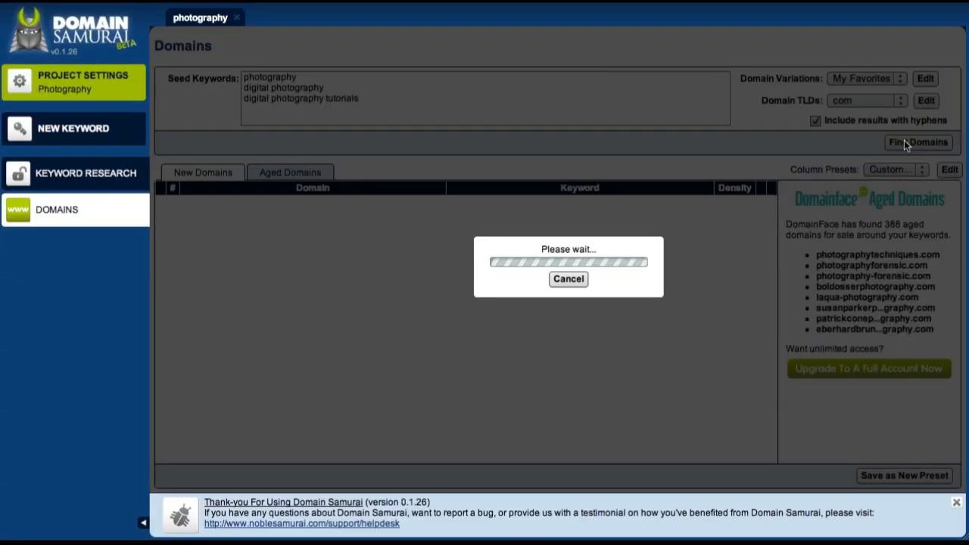
pyautogui.click(917, 142)
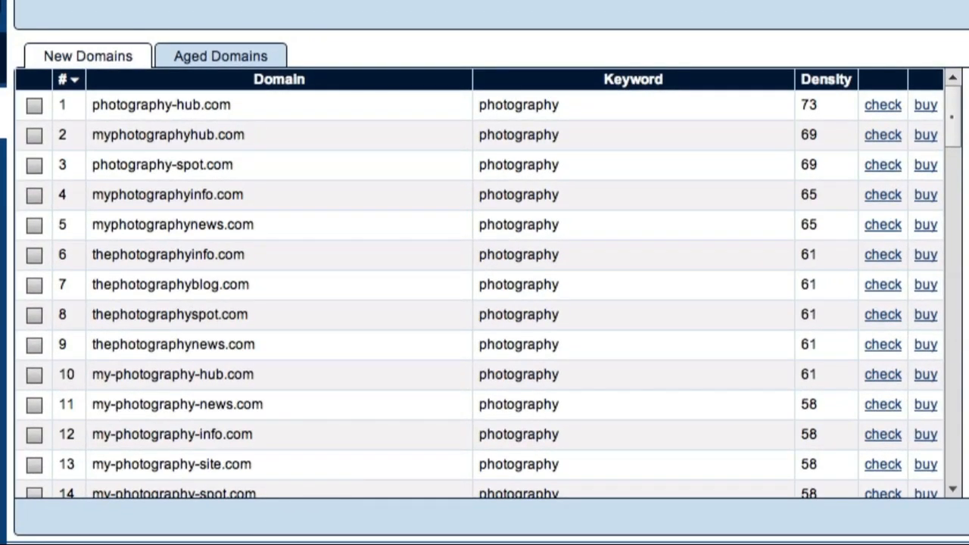
pyautogui.moveTo(518, 21)
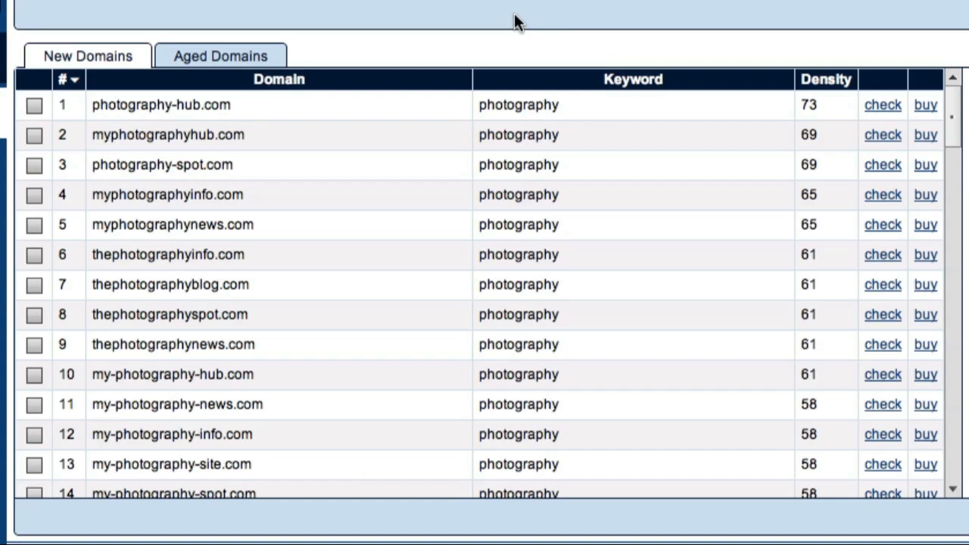
pyautogui.moveTo(108, 104)
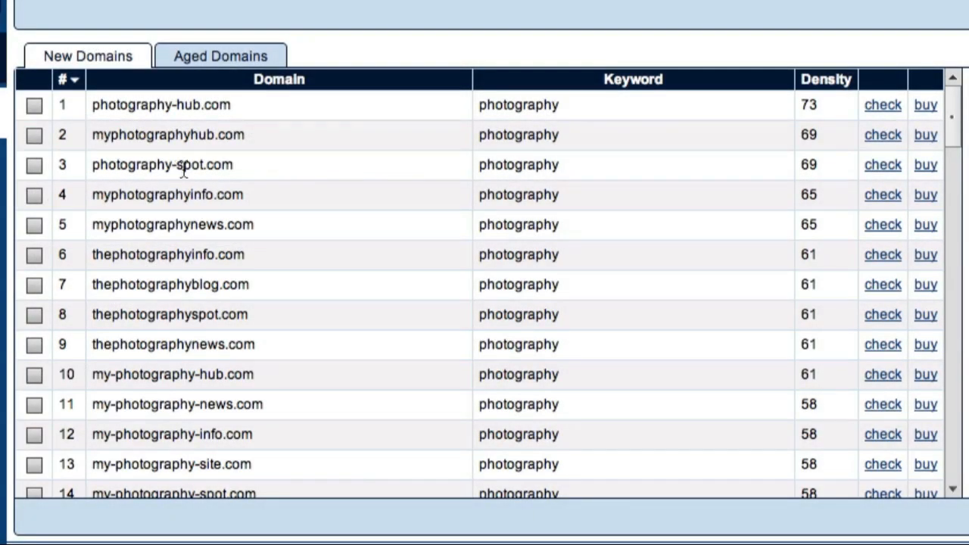
pyautogui.moveTo(448, 183)
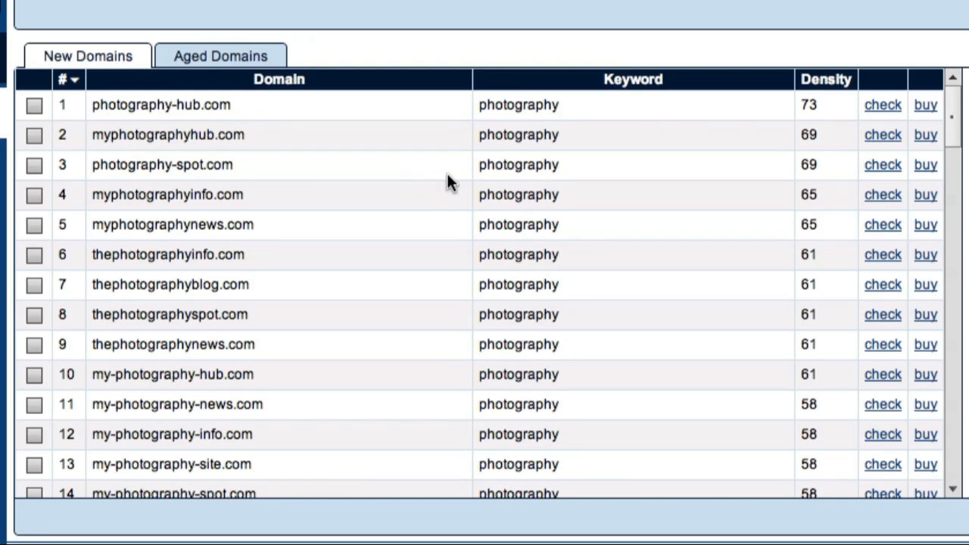
pyautogui.moveTo(614, 184)
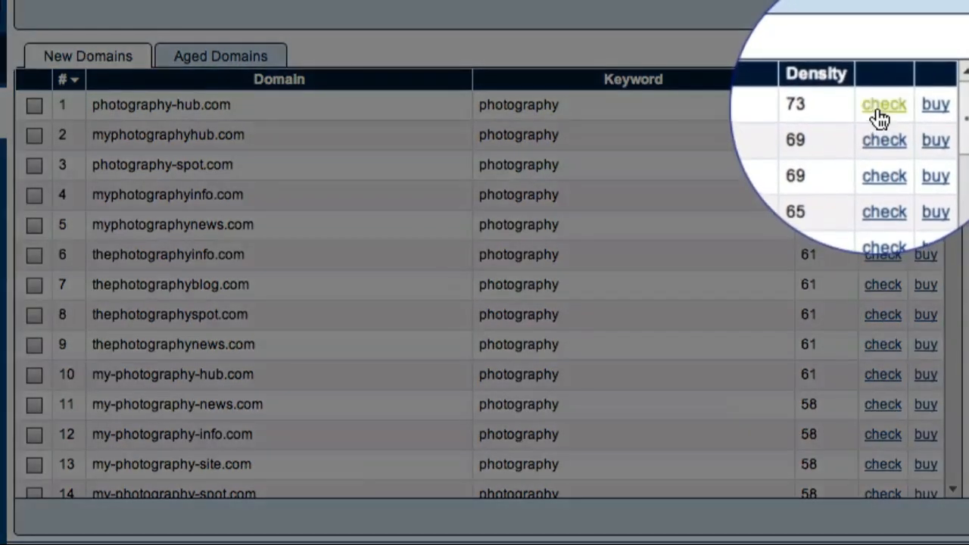
# - Check availability of photography-hub.com (available) and thephotographyblog.com (taken)
pyautogui.click(883, 105)
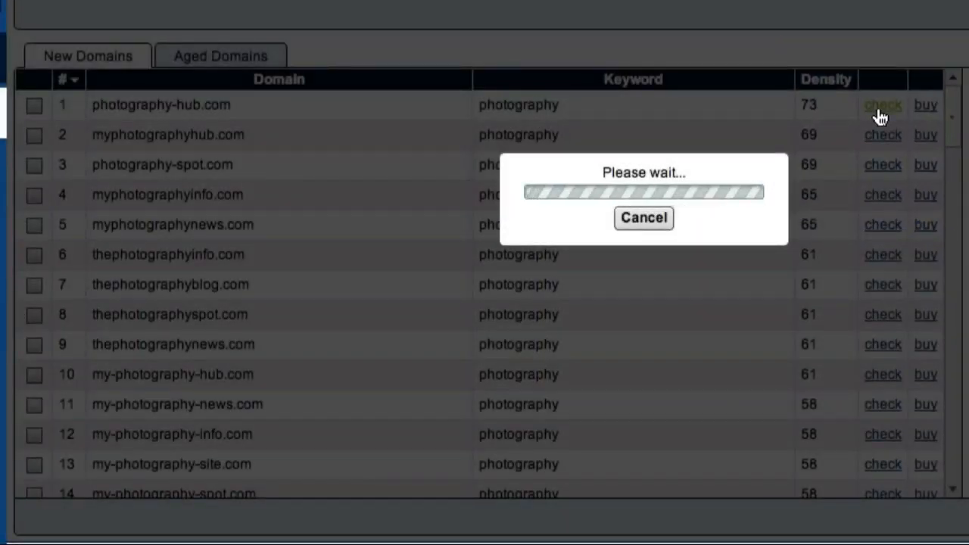
pyautogui.click(881, 105)
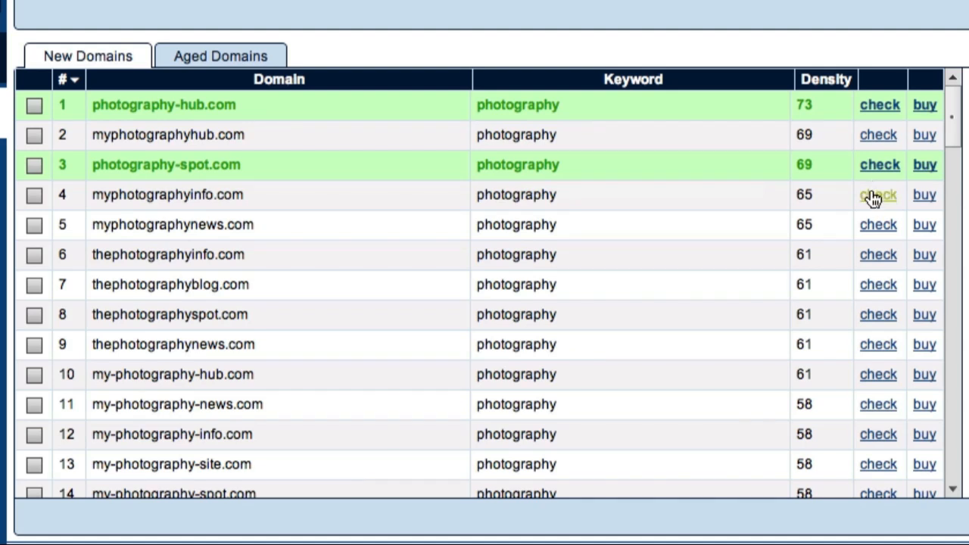
pyautogui.moveTo(871, 221)
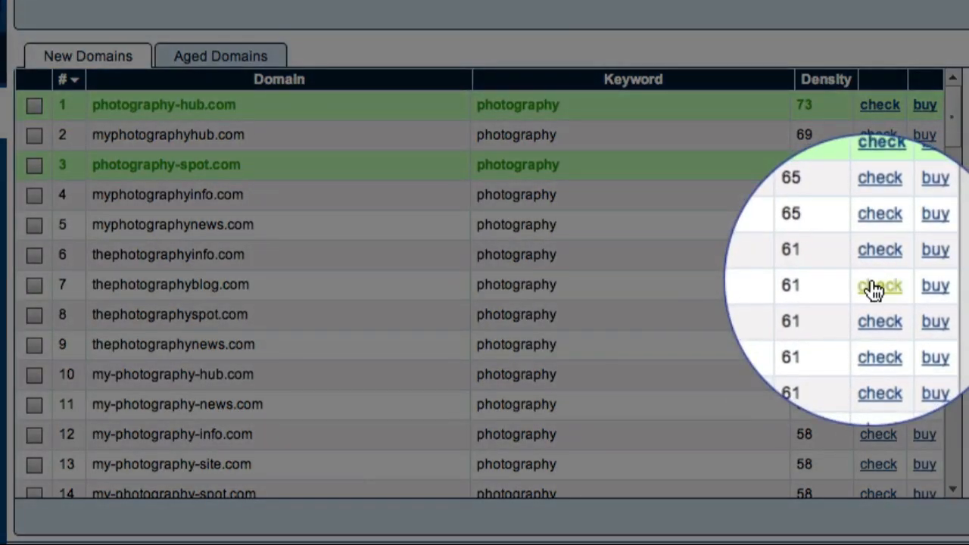
pyautogui.click(879, 284)
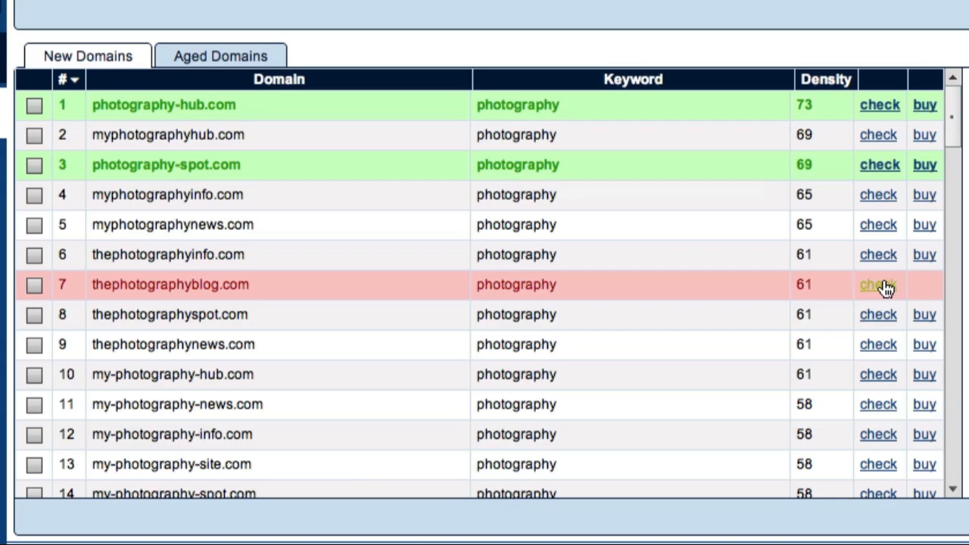
pyautogui.moveTo(888, 309)
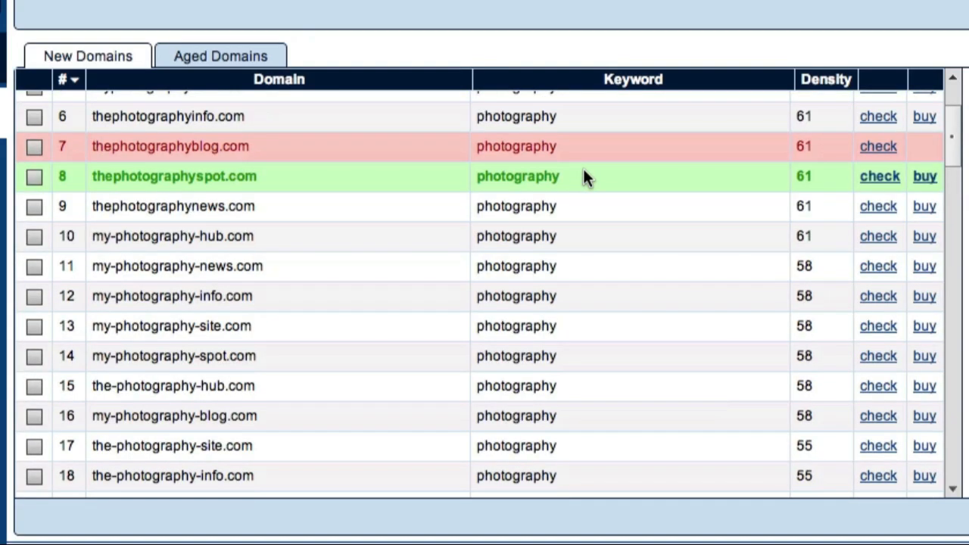
# - Check thedigitalphotographyhub.com and mydigitalphotographysite.com, both coming back available
pyautogui.scroll(-3)
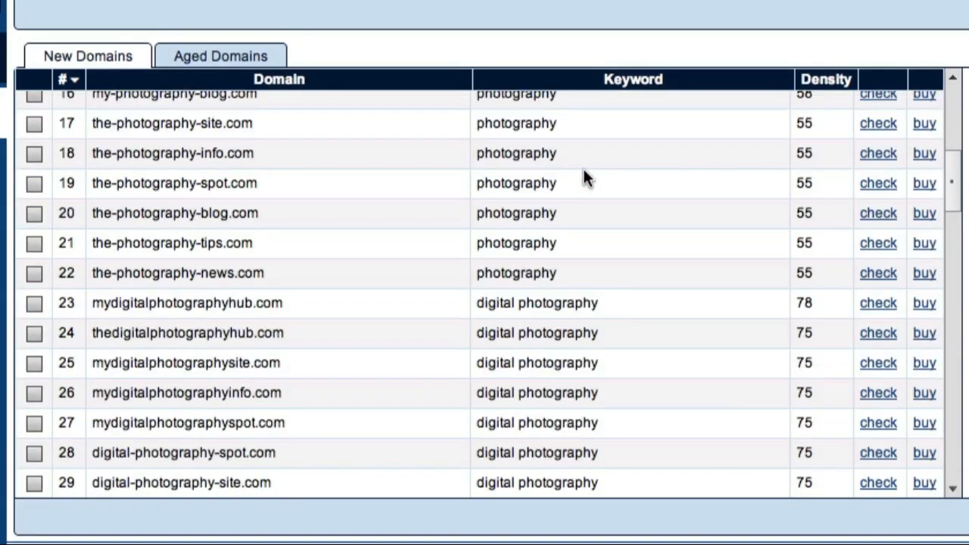
pyautogui.scroll(-3)
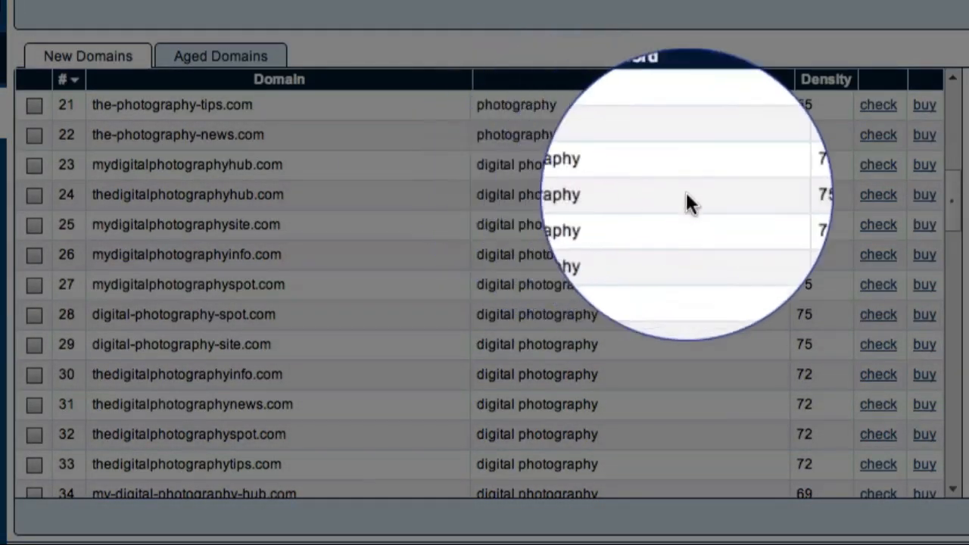
pyautogui.click(878, 193)
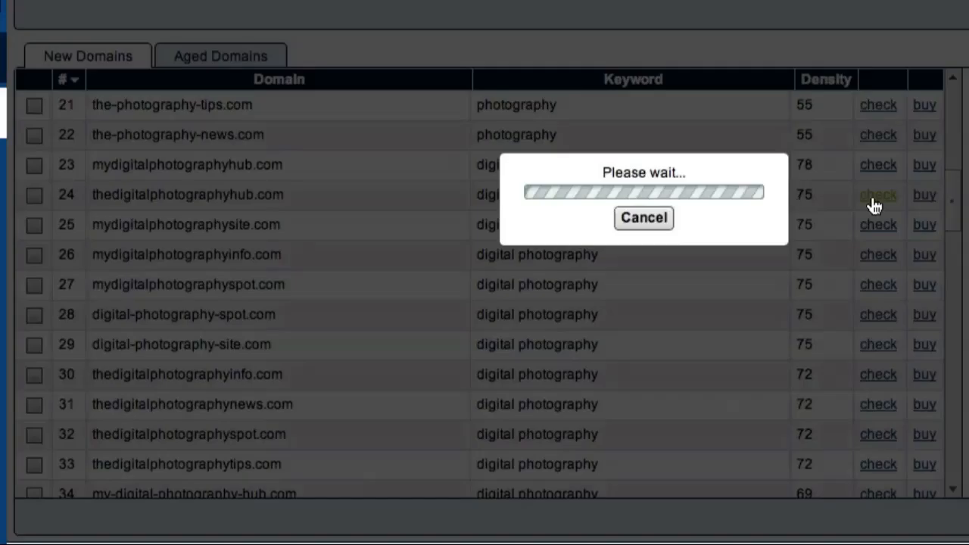
pyautogui.click(878, 193)
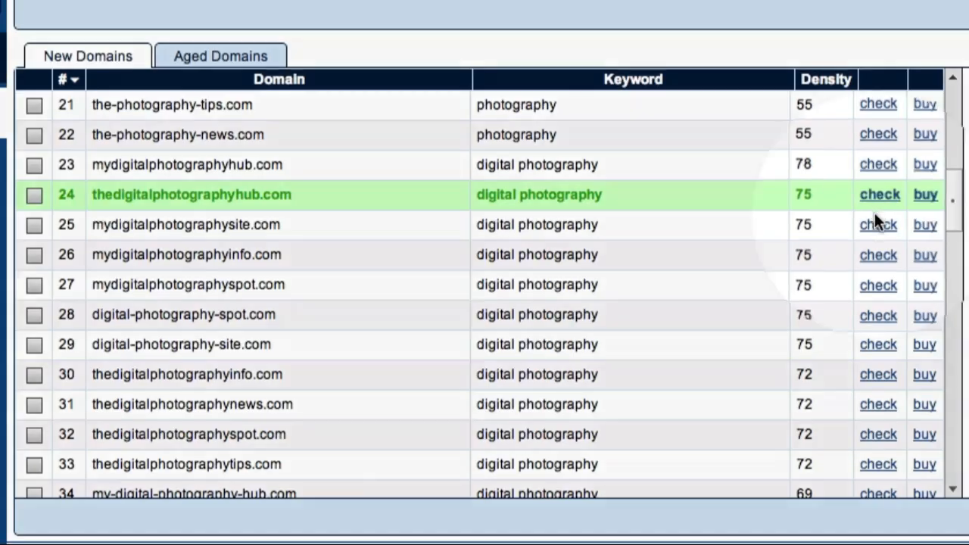
pyautogui.click(879, 193)
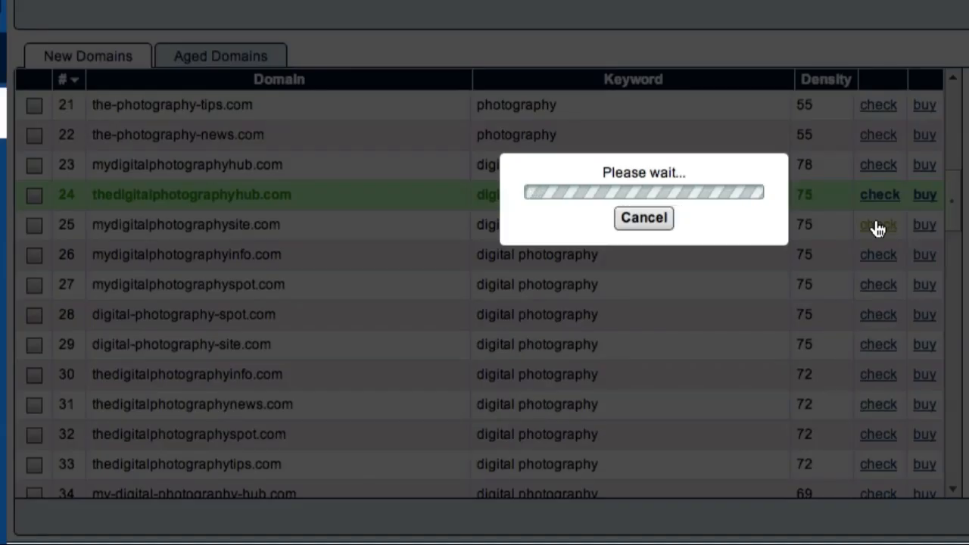
pyautogui.click(878, 224)
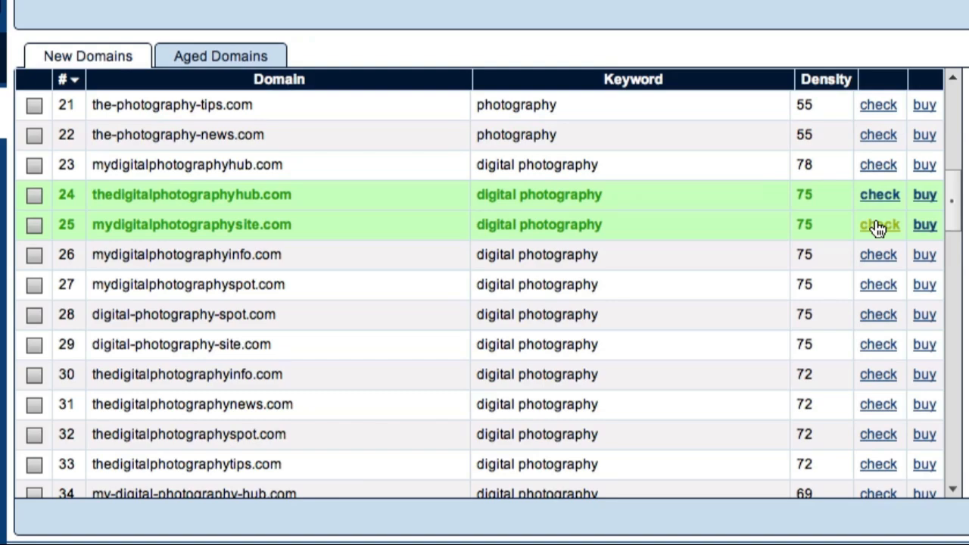
pyautogui.scroll(-3)
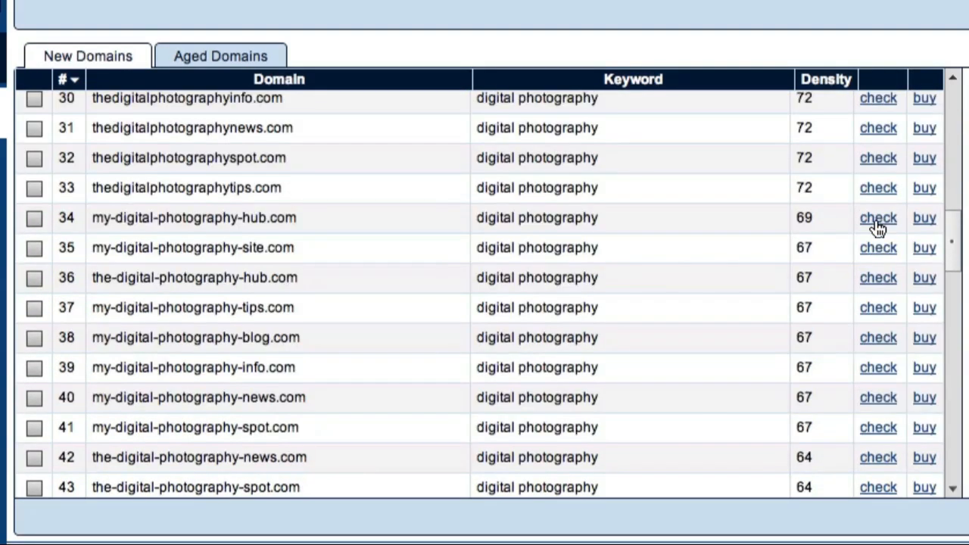
pyautogui.scroll(-3)
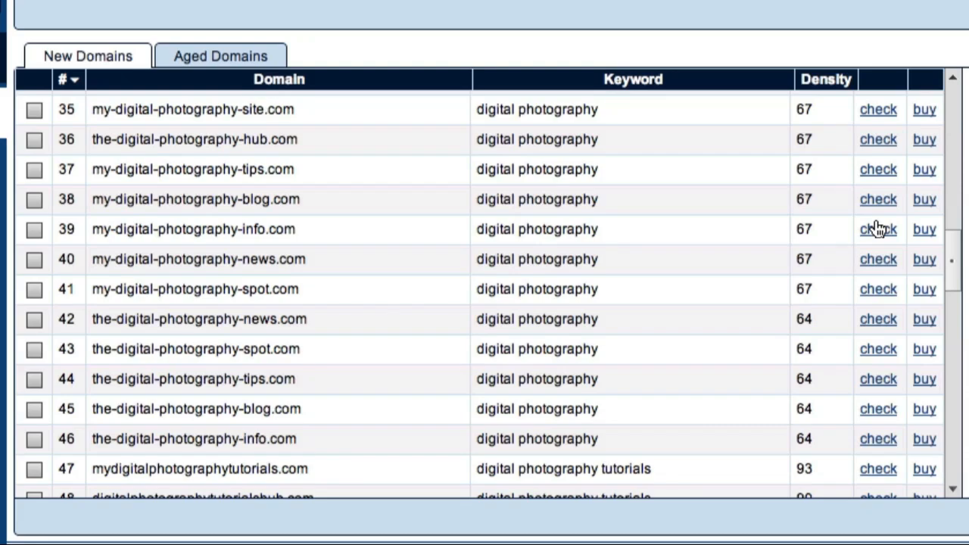
pyautogui.scroll(-3)
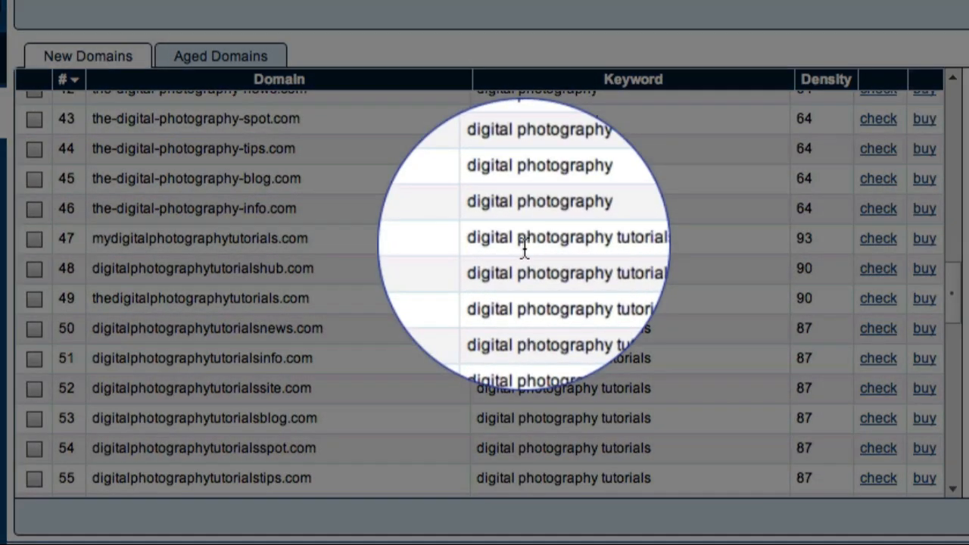
pyautogui.moveTo(869, 245)
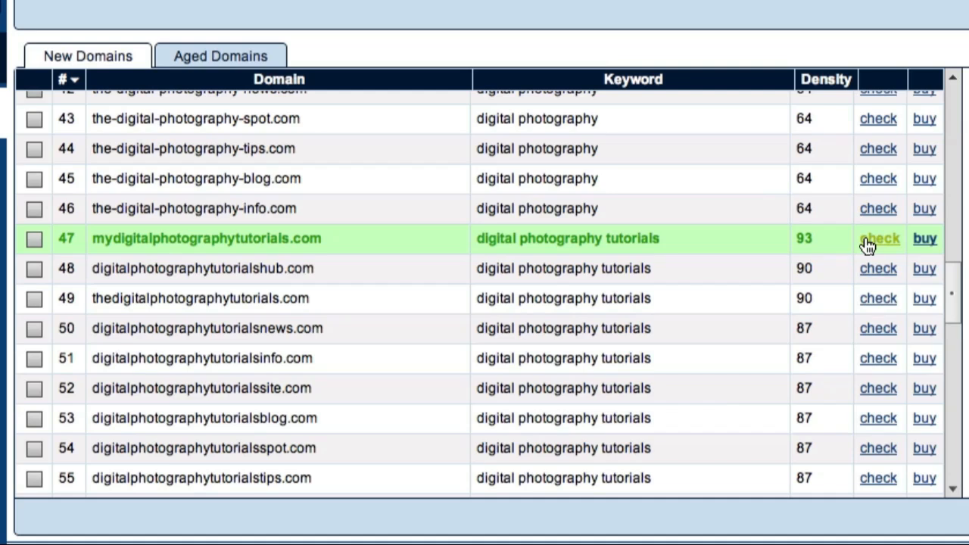
pyautogui.moveTo(684, 166)
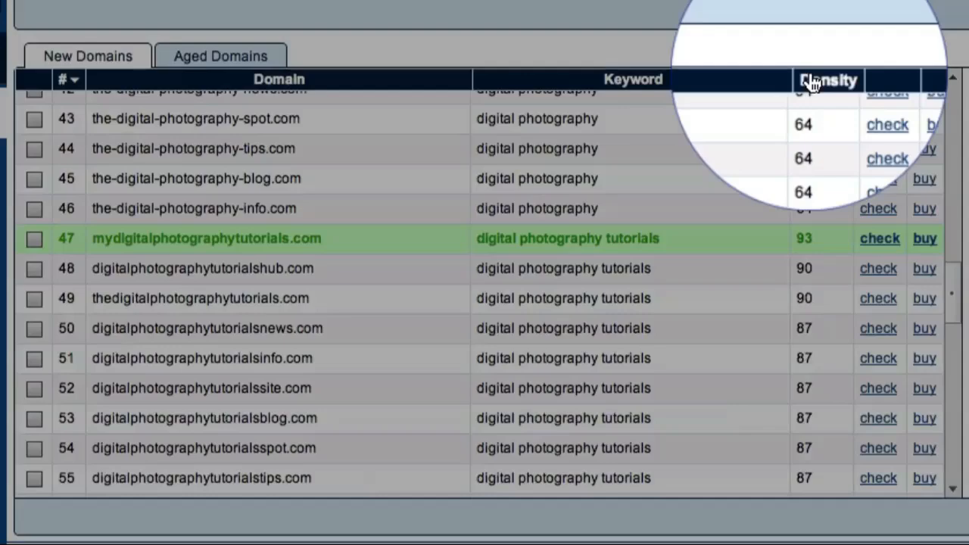
# - Re-sort the results by the Density column, highest first, and scan the list
pyautogui.click(815, 79)
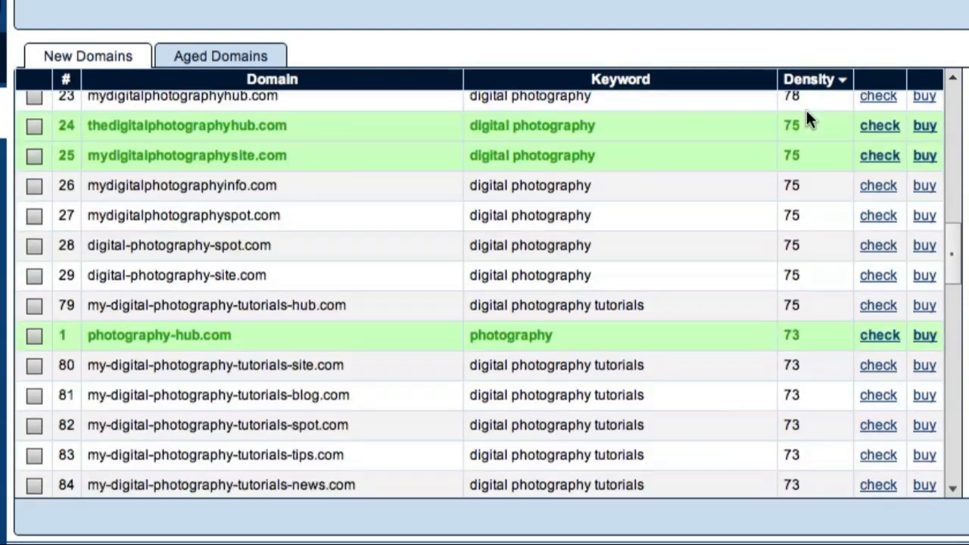
pyautogui.scroll(-3)
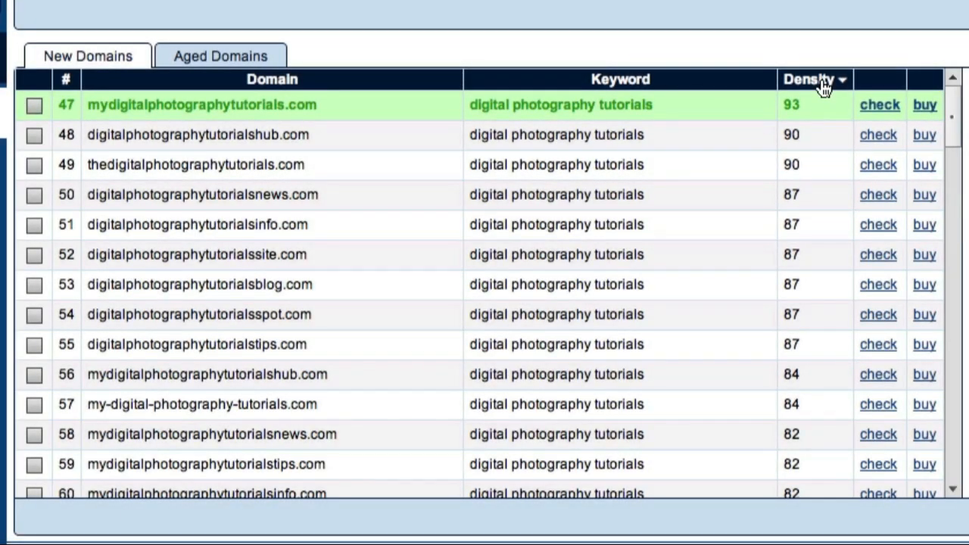
pyautogui.moveTo(803, 103)
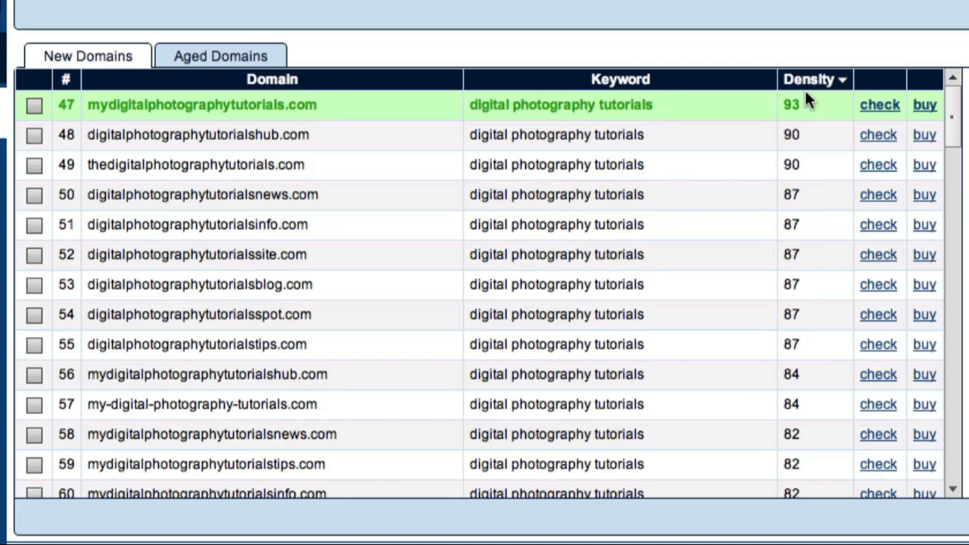
pyautogui.scroll(-3)
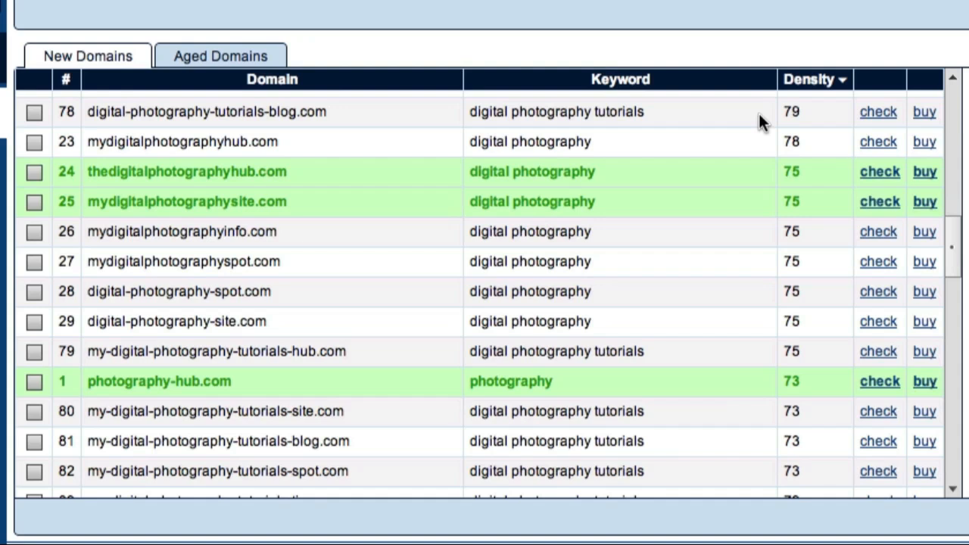
pyautogui.moveTo(886, 342)
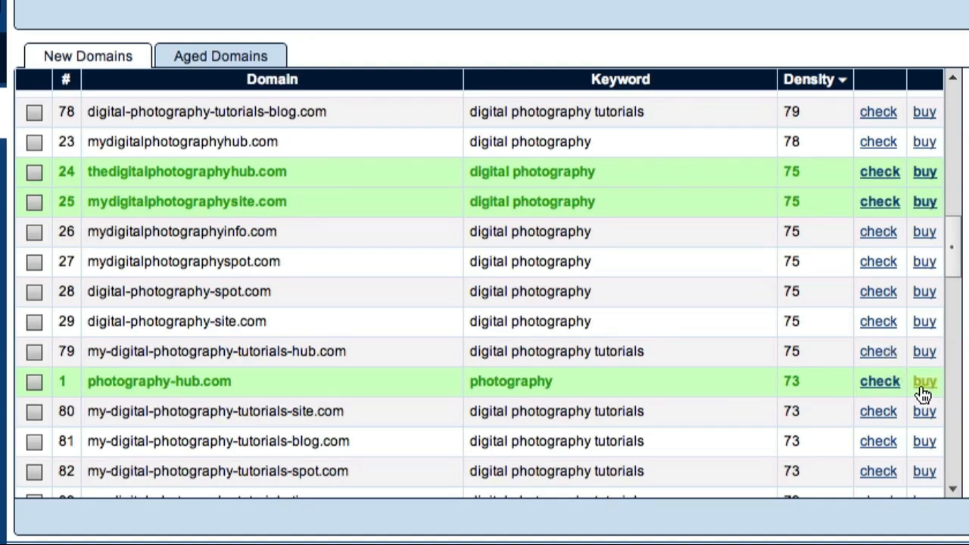
# - Start buying photography-hub.com and keep Namecheap selected as the registrar
pyautogui.click(924, 382)
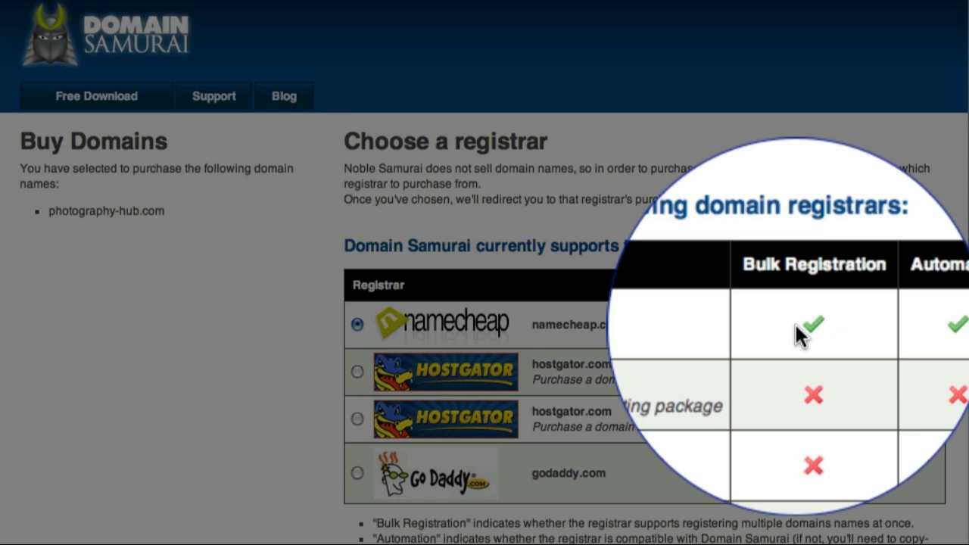
pyautogui.moveTo(891, 335)
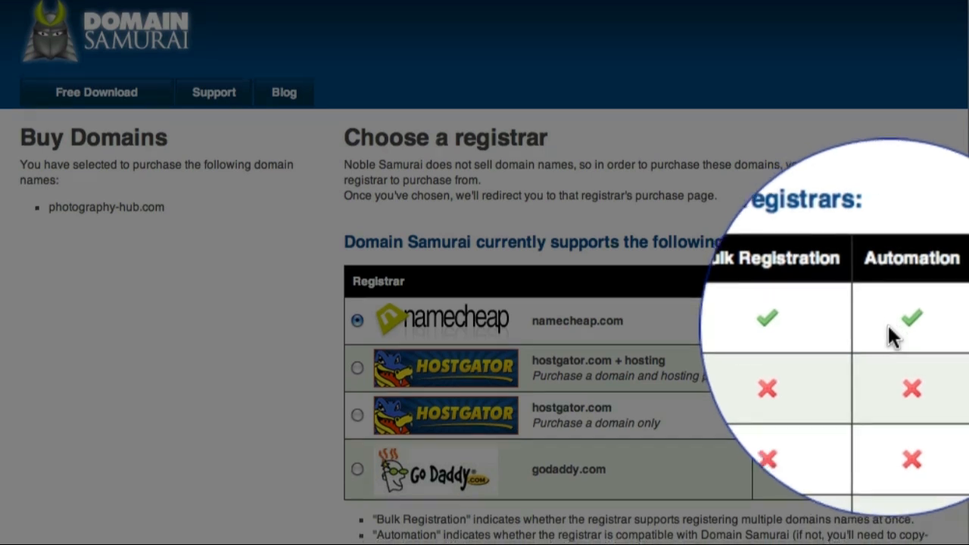
pyautogui.scroll(-3)
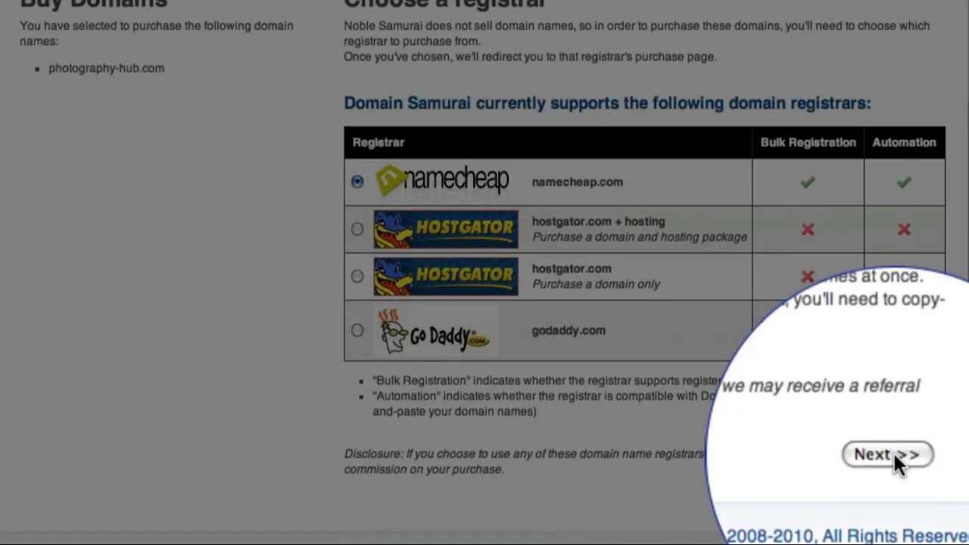
pyautogui.click(887, 454)
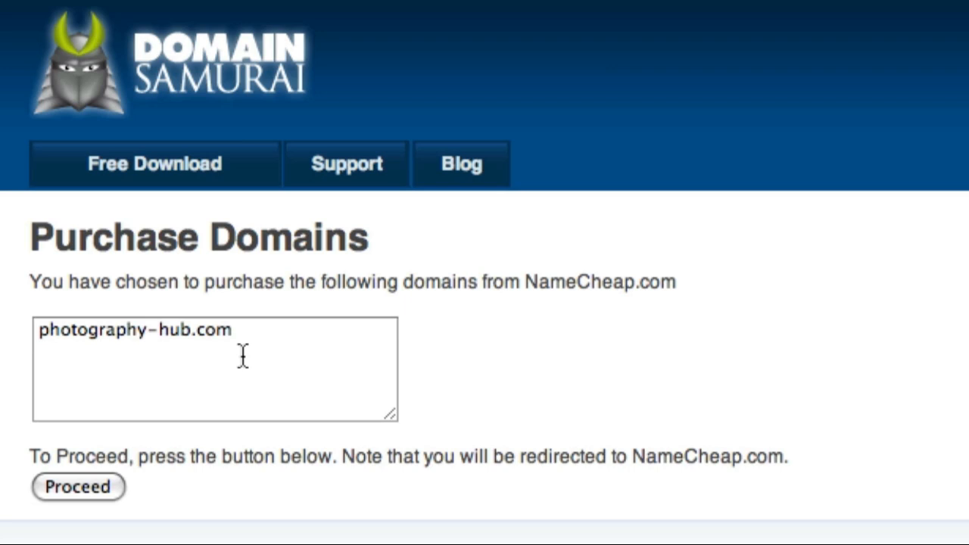
pyautogui.moveTo(94, 487)
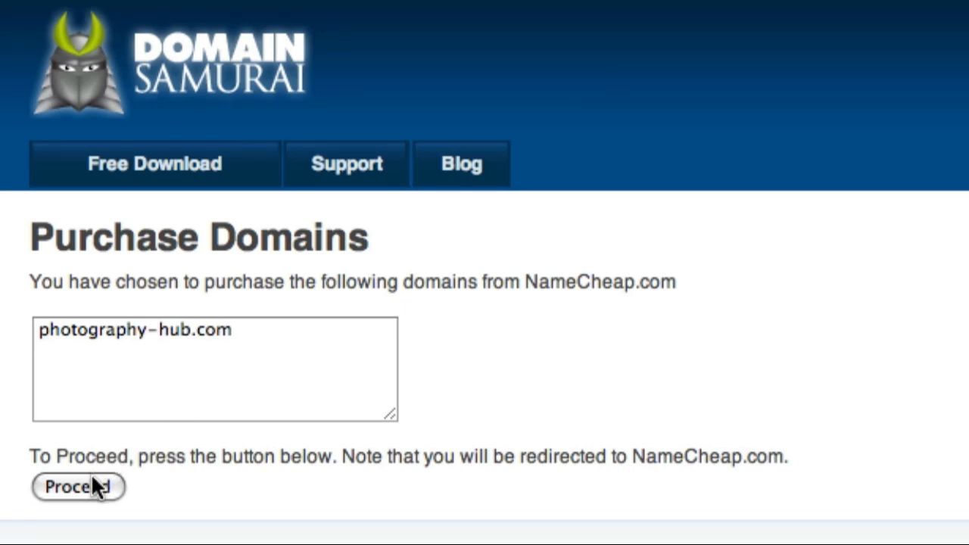
# - Proceed from the Purchase Domains page so photography-hub.com is handed off to NameCheap
pyautogui.click(79, 488)
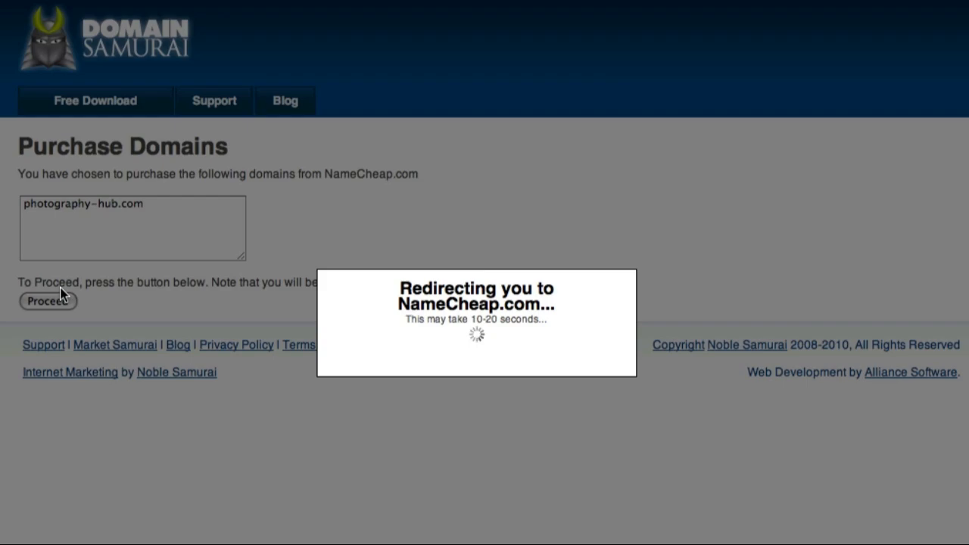
pyautogui.click(48, 299)
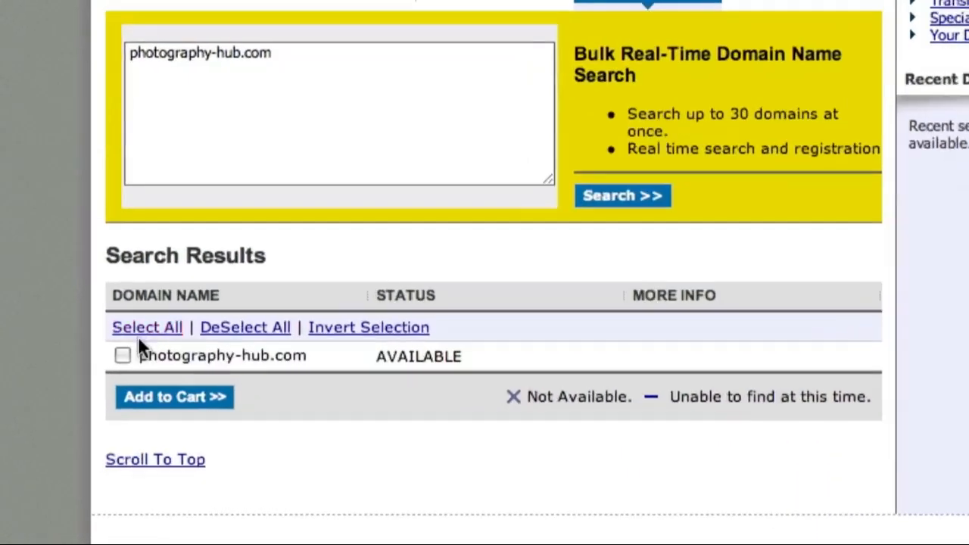
# - Mark photography-hub.com in NameCheap's search results and add it to the cart
pyautogui.click(123, 356)
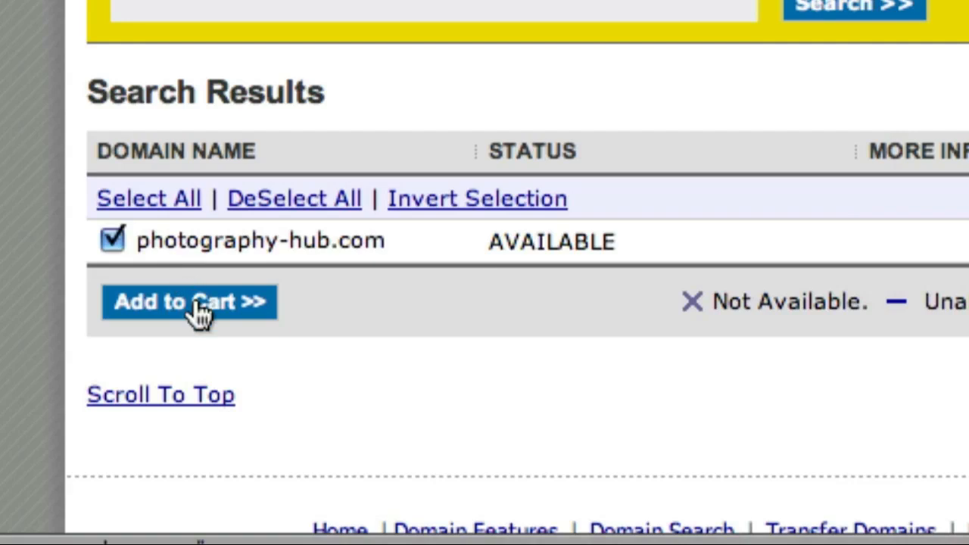
pyautogui.click(189, 301)
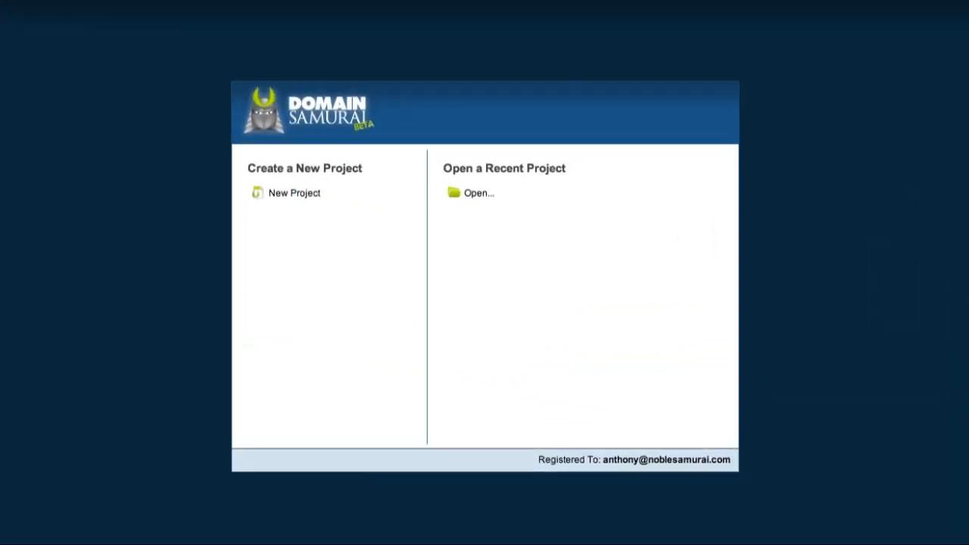
# - Open an existing project, save the word-variation settings as a preset titled 'My Favor', and mark photography-hub.com for purchase
pyautogui.click(294, 192)
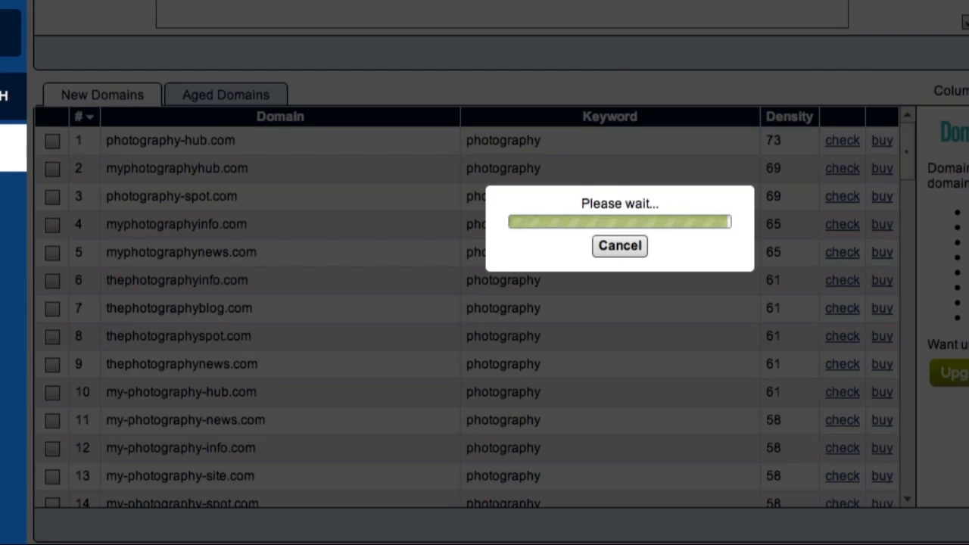
pyautogui.click(609, 463)
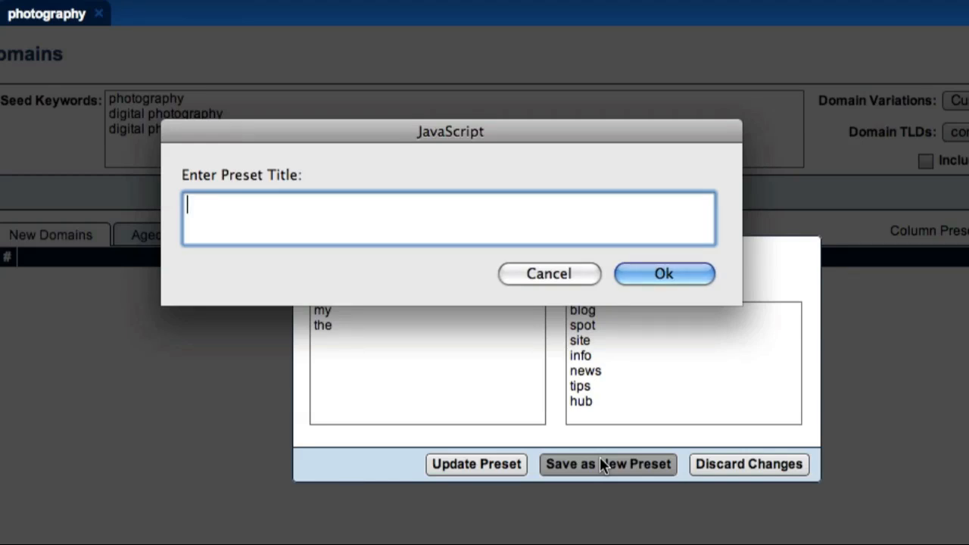
pyautogui.write('My Favor')
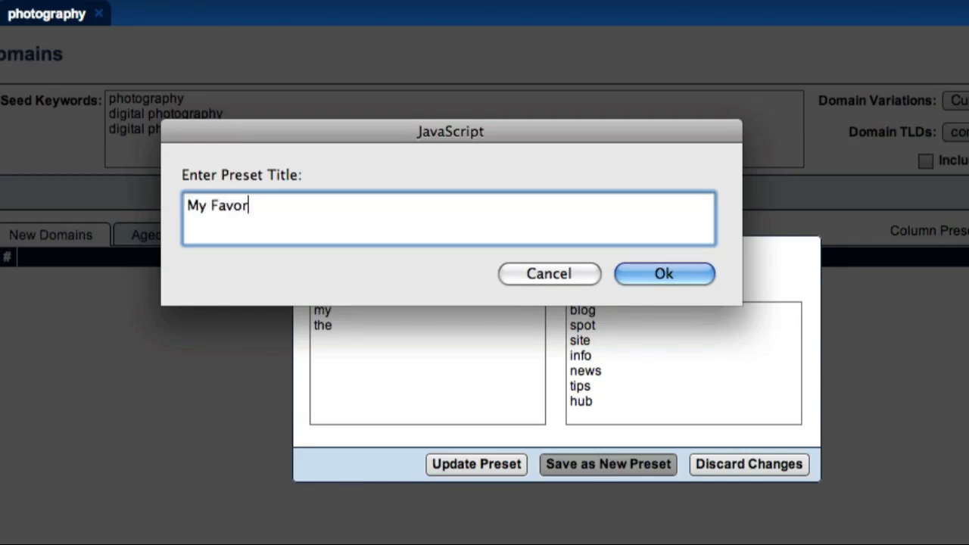
pyautogui.click(663, 273)
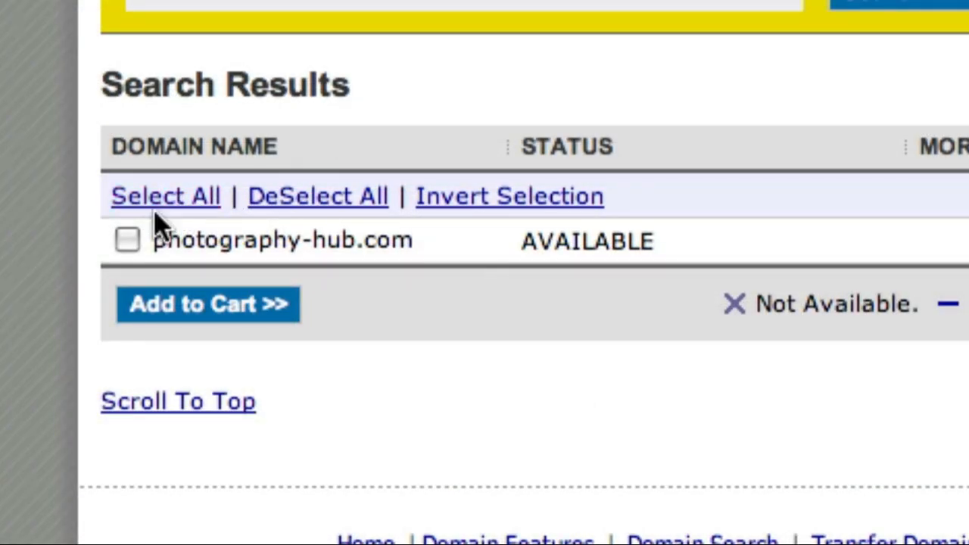
pyautogui.click(128, 239)
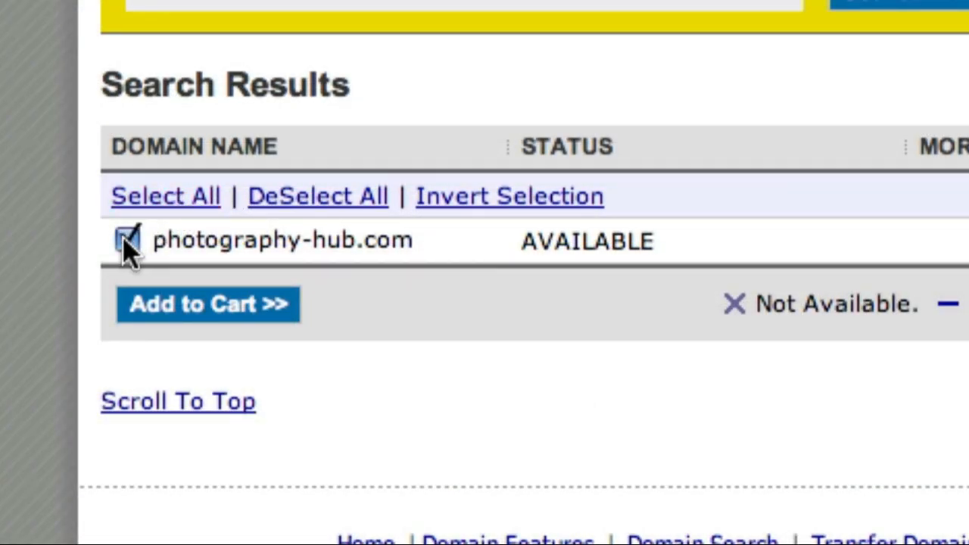